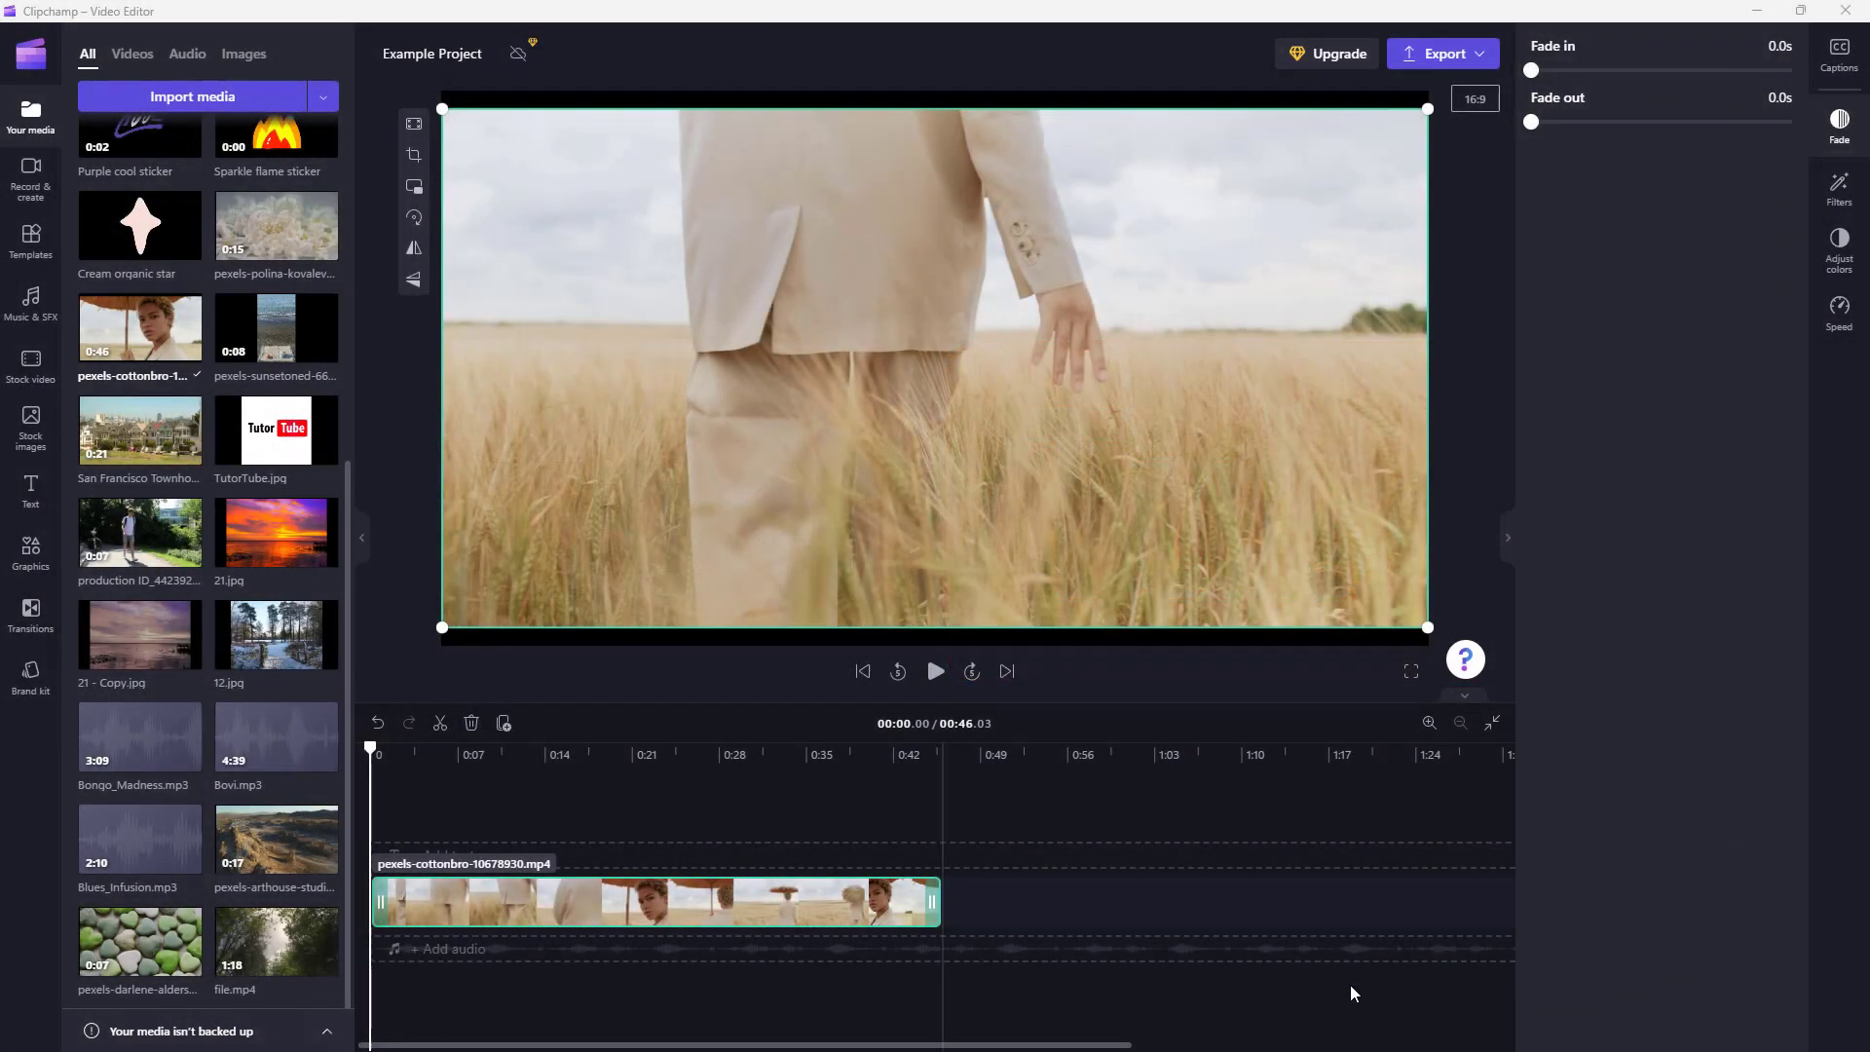
Step: Move the playhead to about 00:10, where the hand brushes the wheat
click(746, 754)
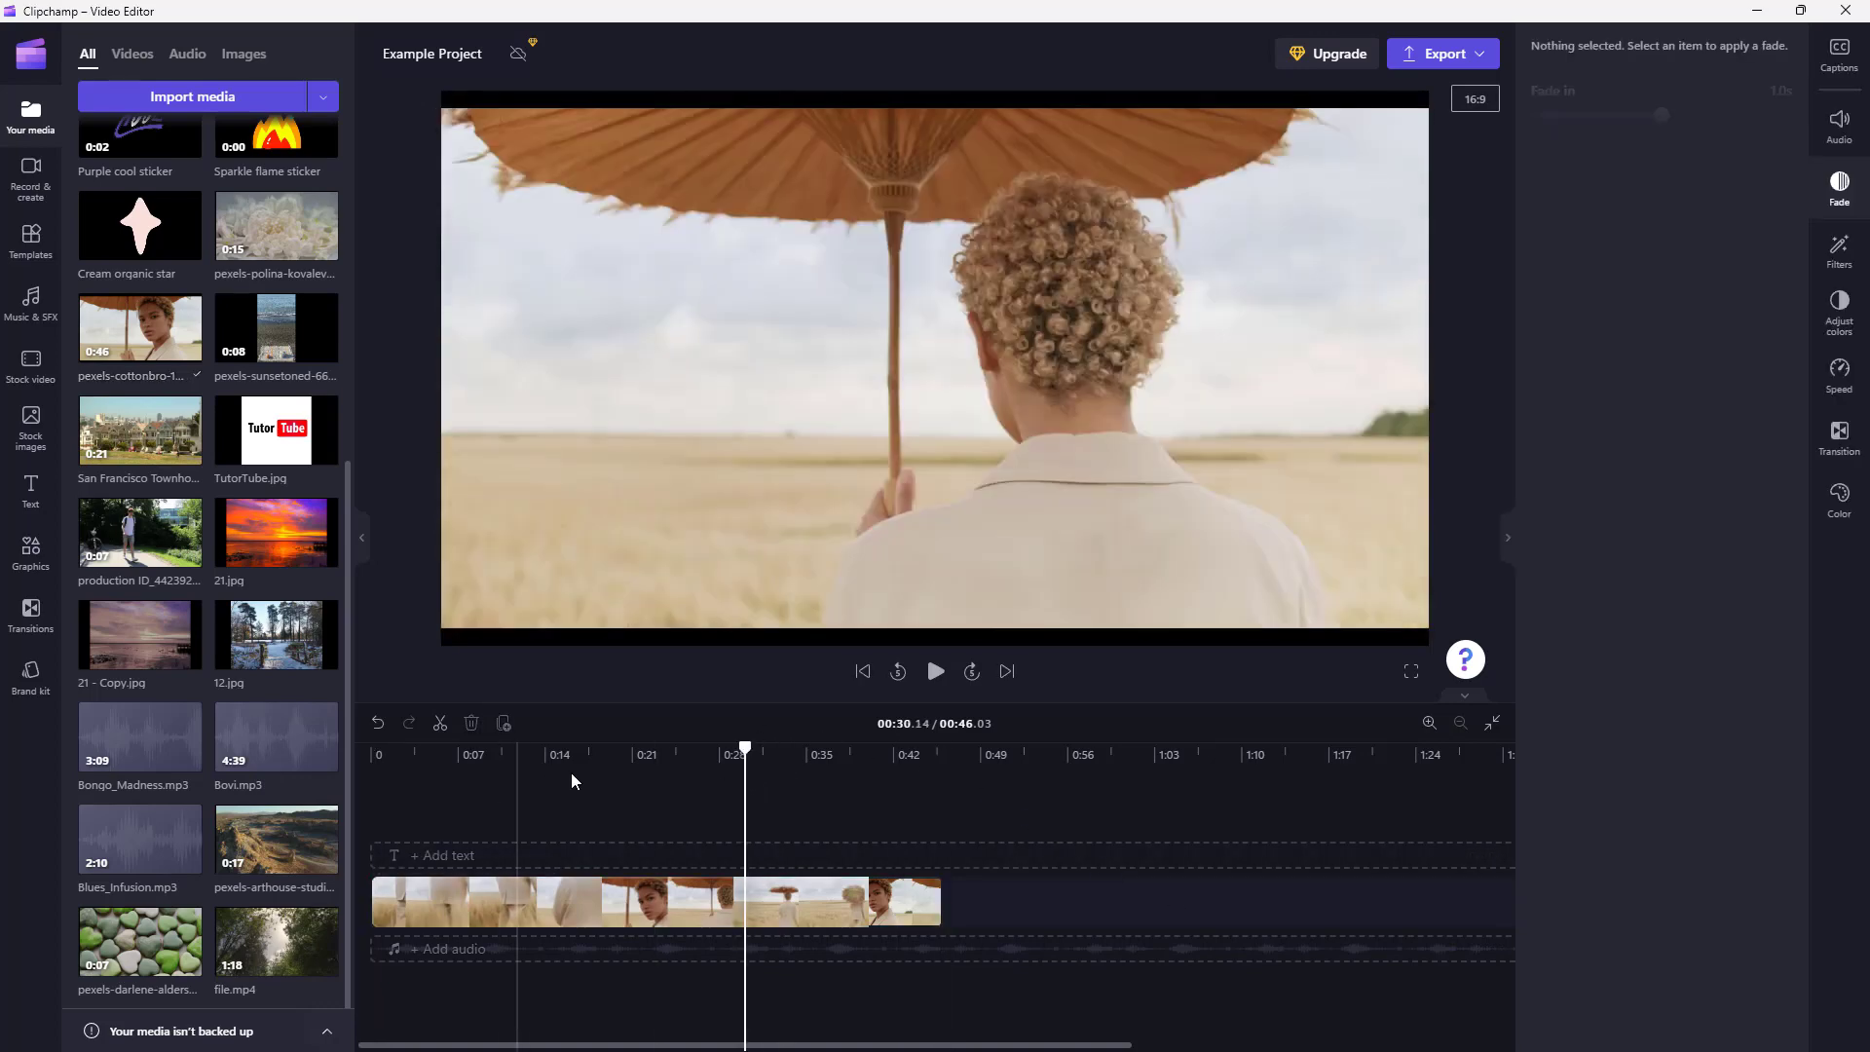
click(505, 754)
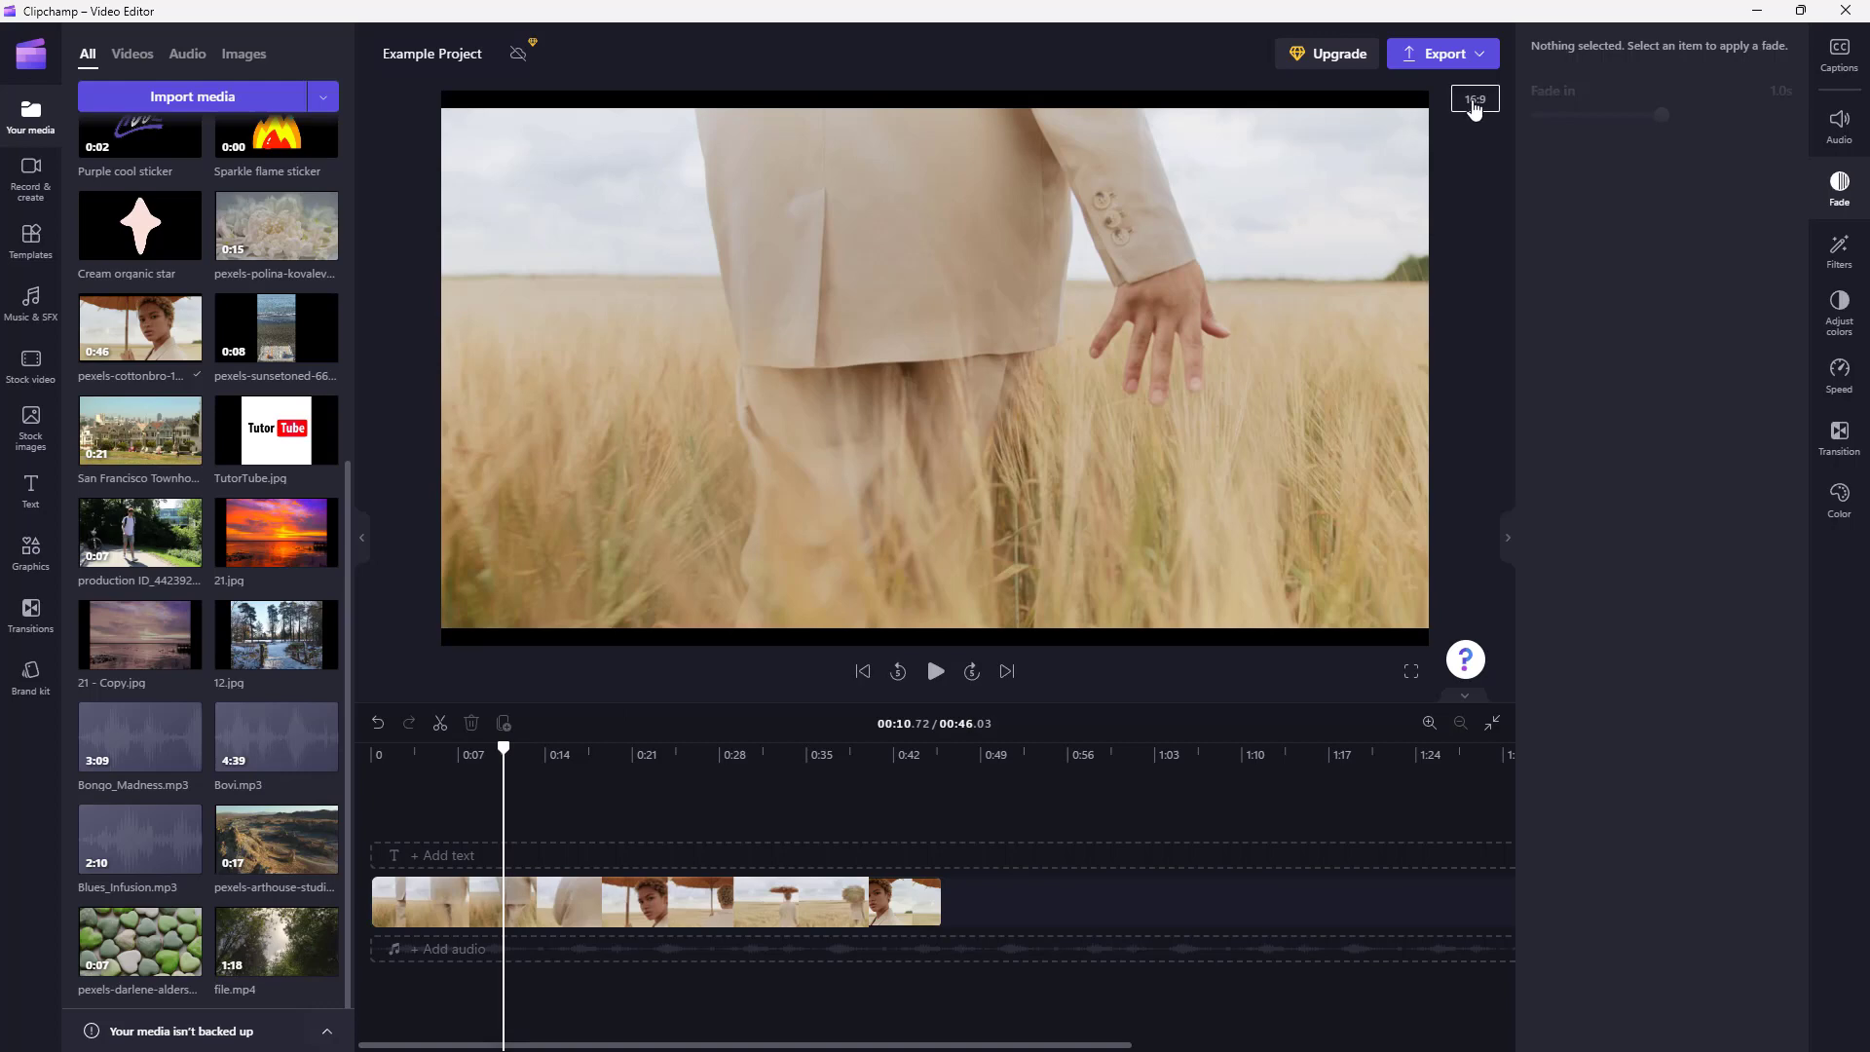
mouse_move(420, 113)
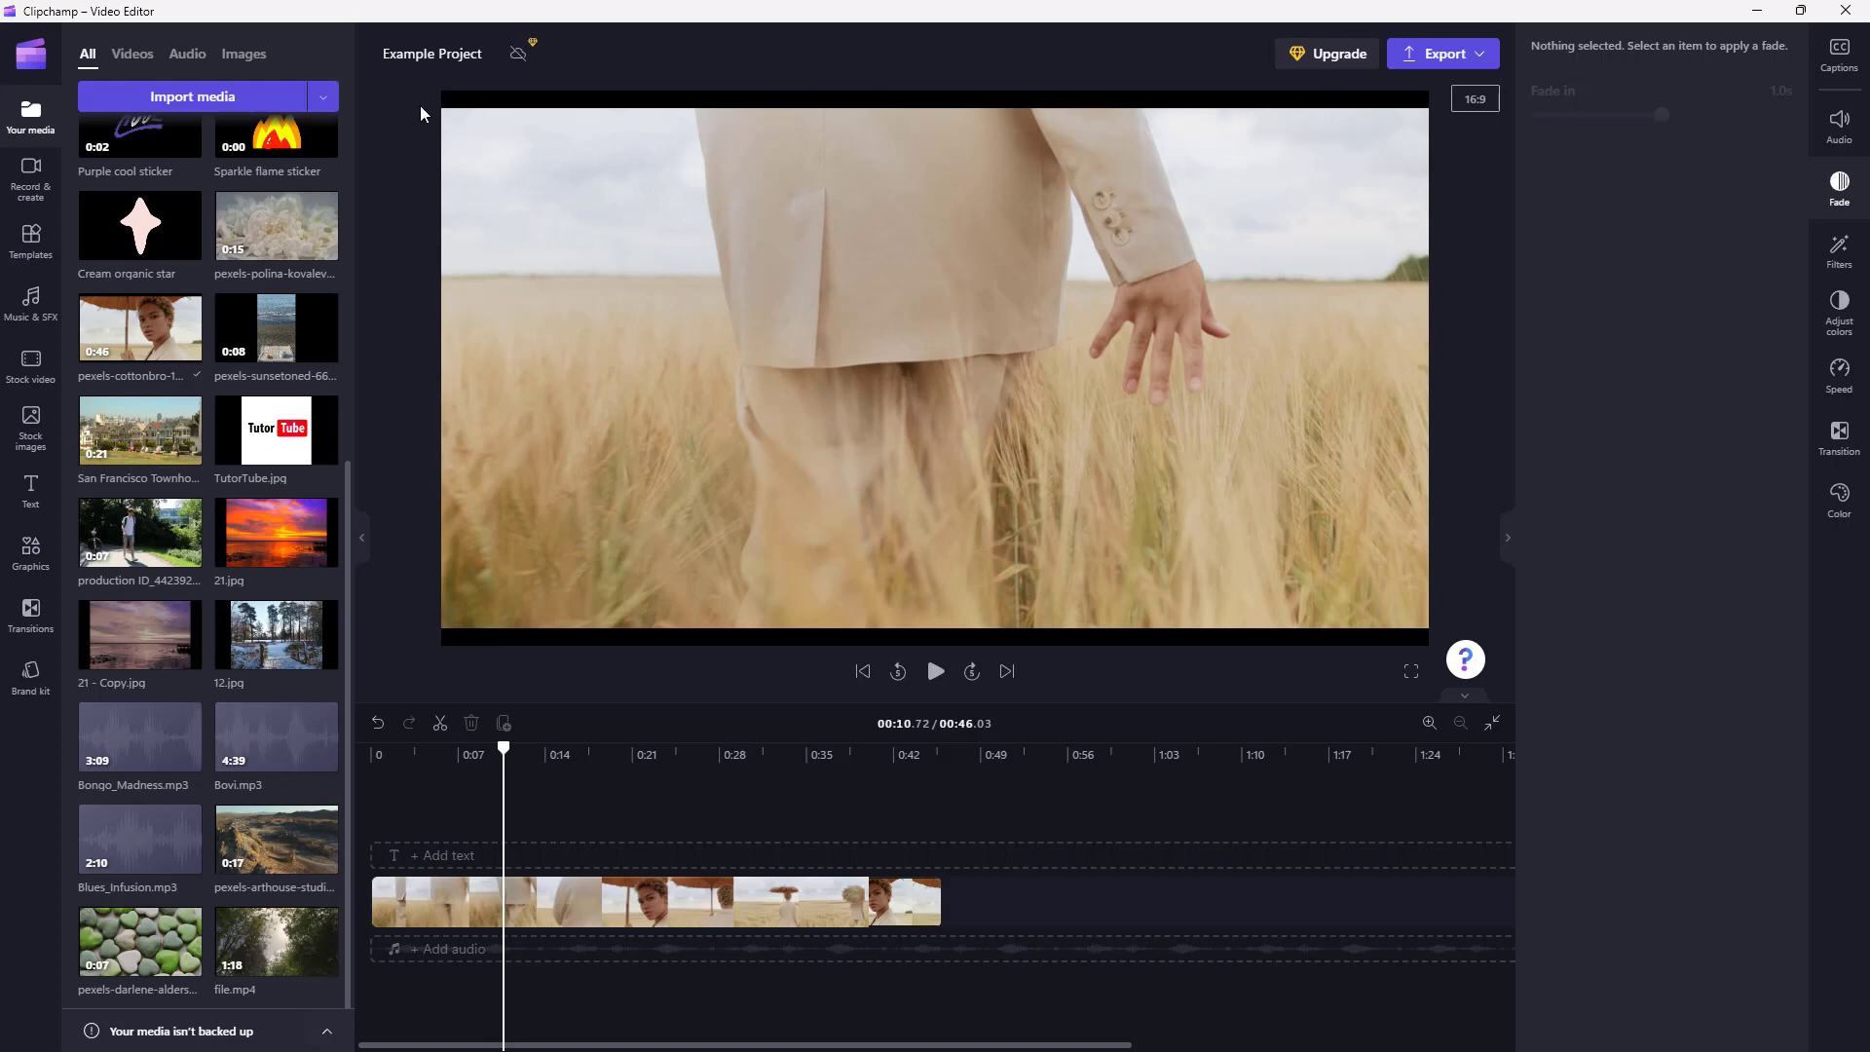
mouse_move(1422, 133)
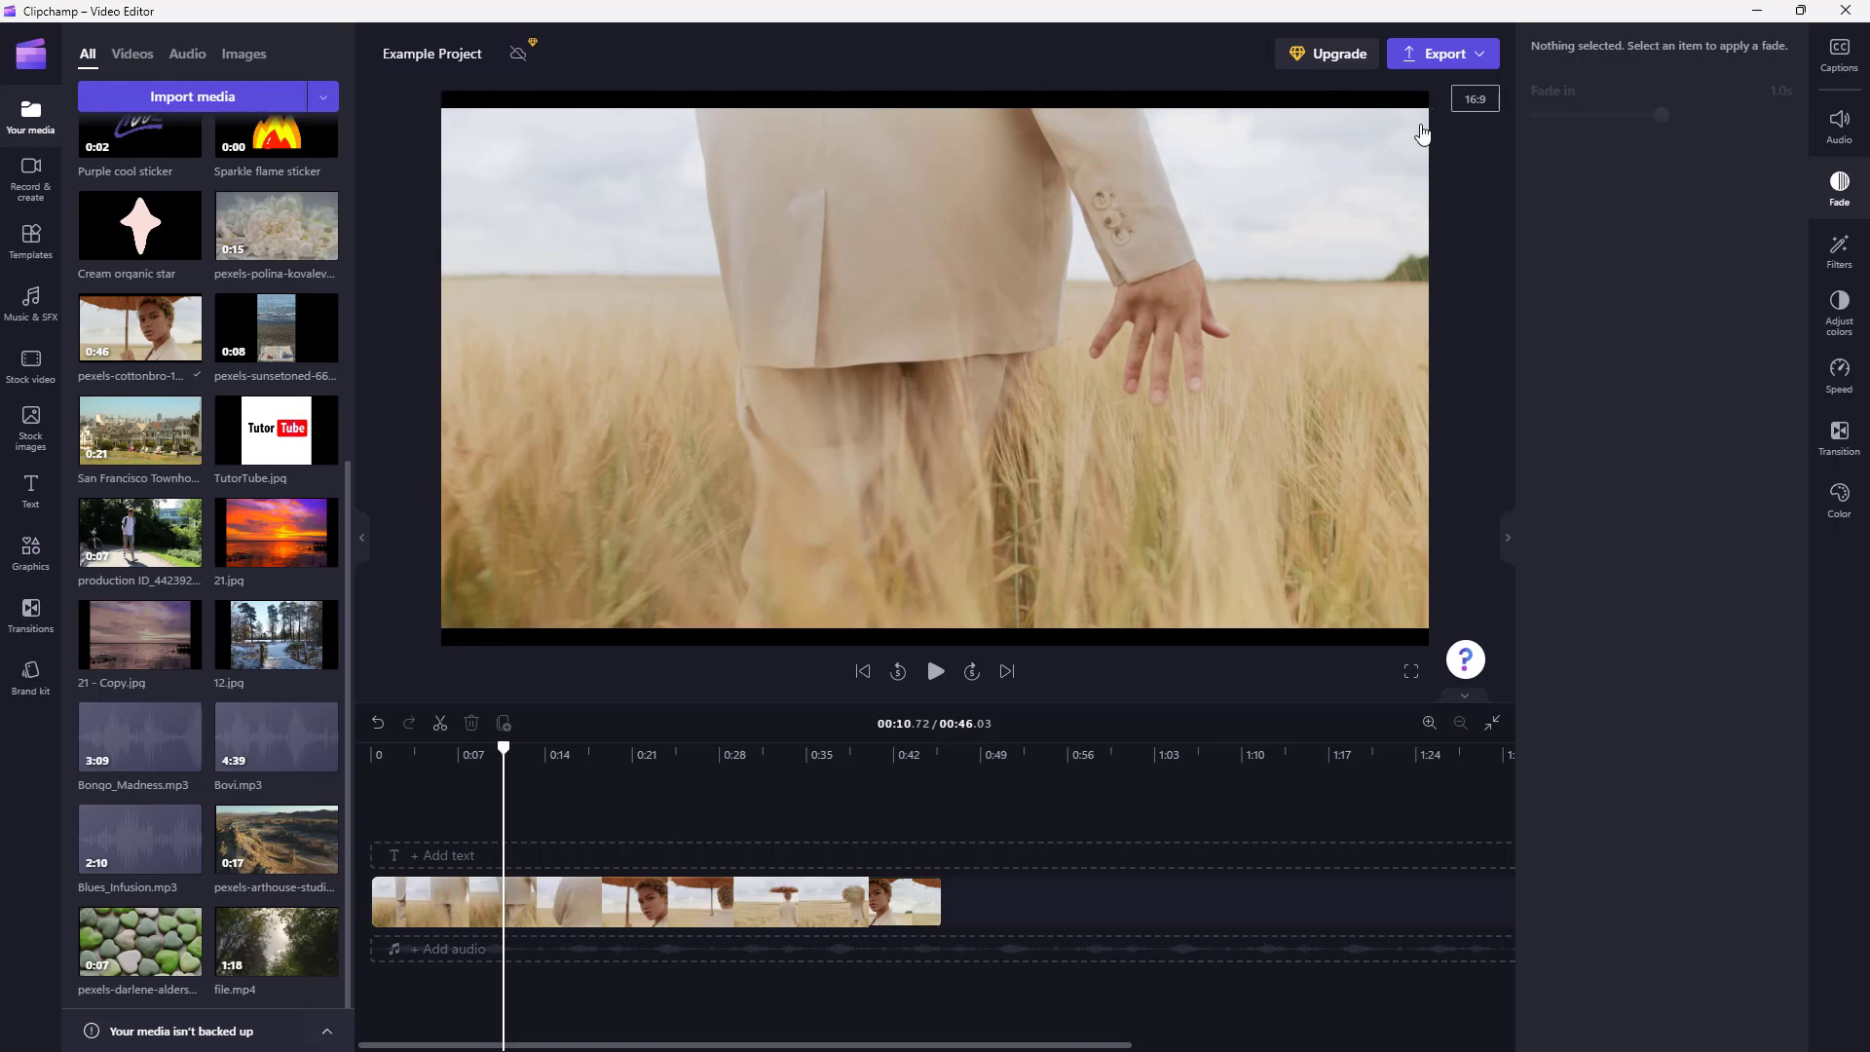
mouse_move(1435, 660)
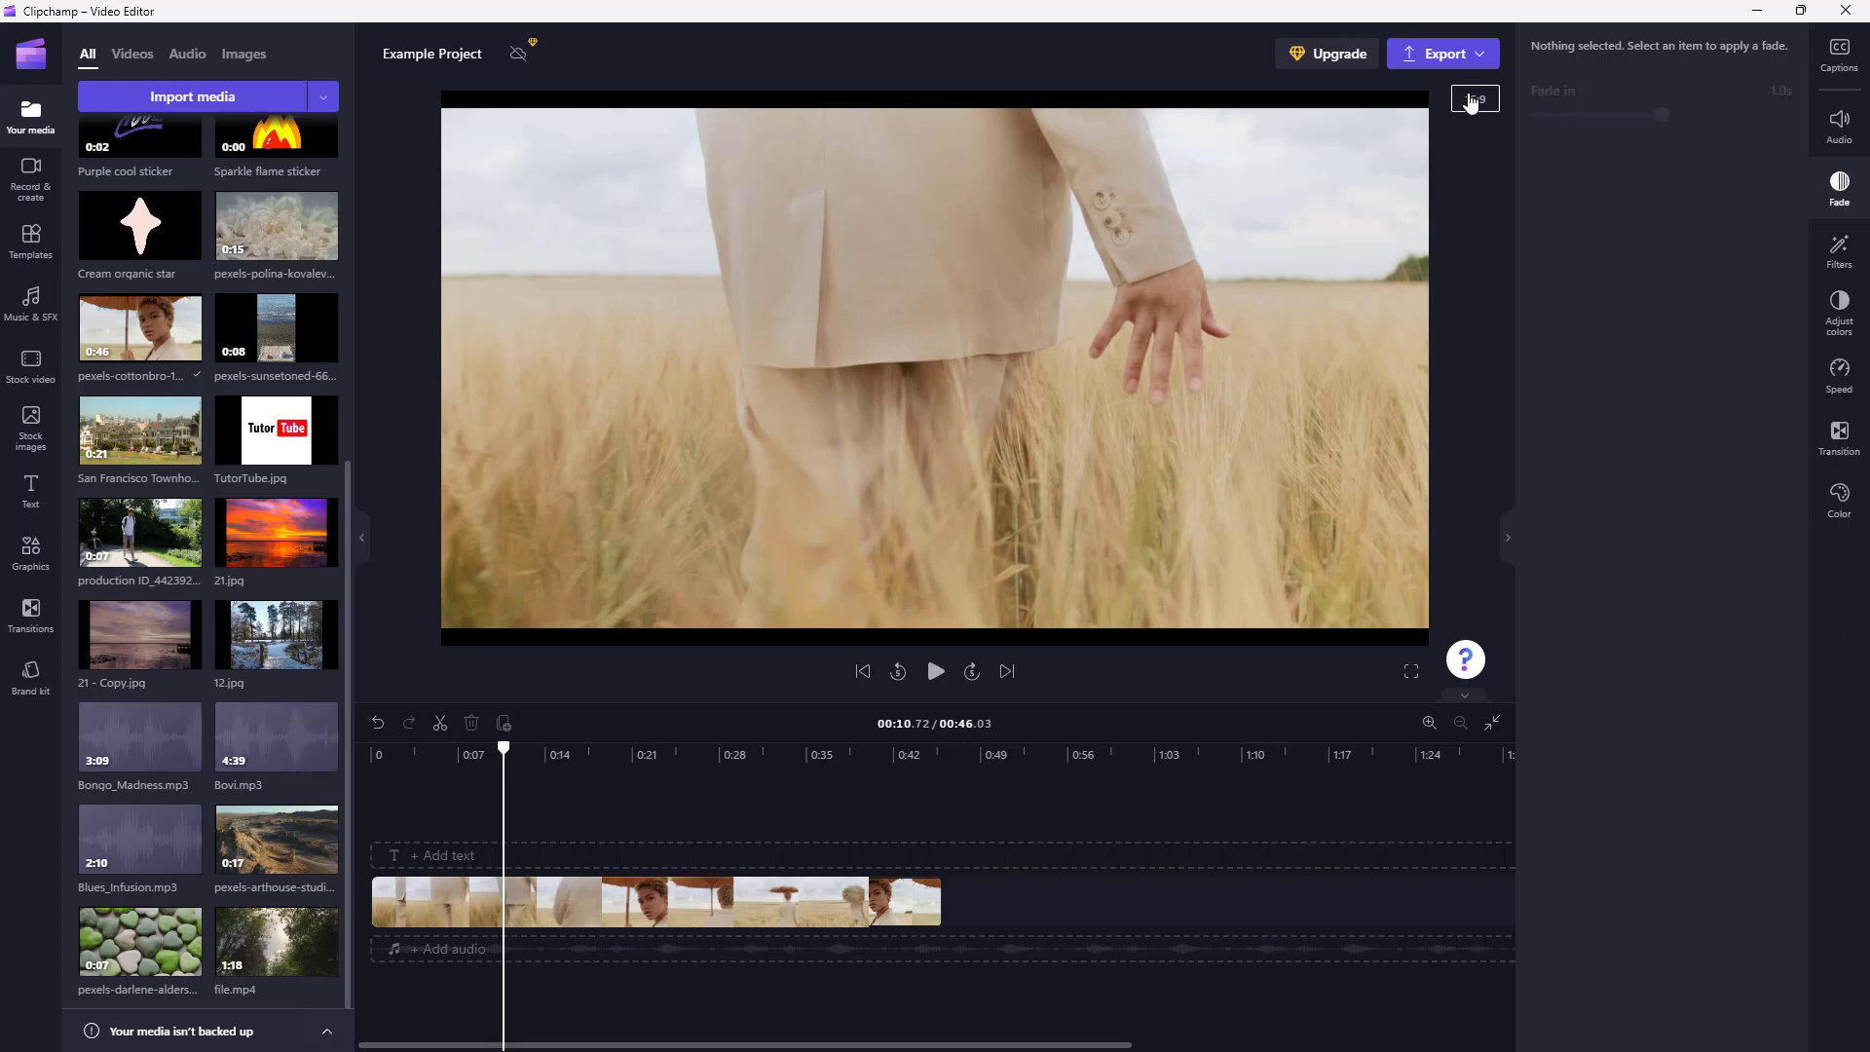
Step: Switch the canvas aspect ratio to 9:16 portrait and select the wheat-field clip
click(1476, 99)
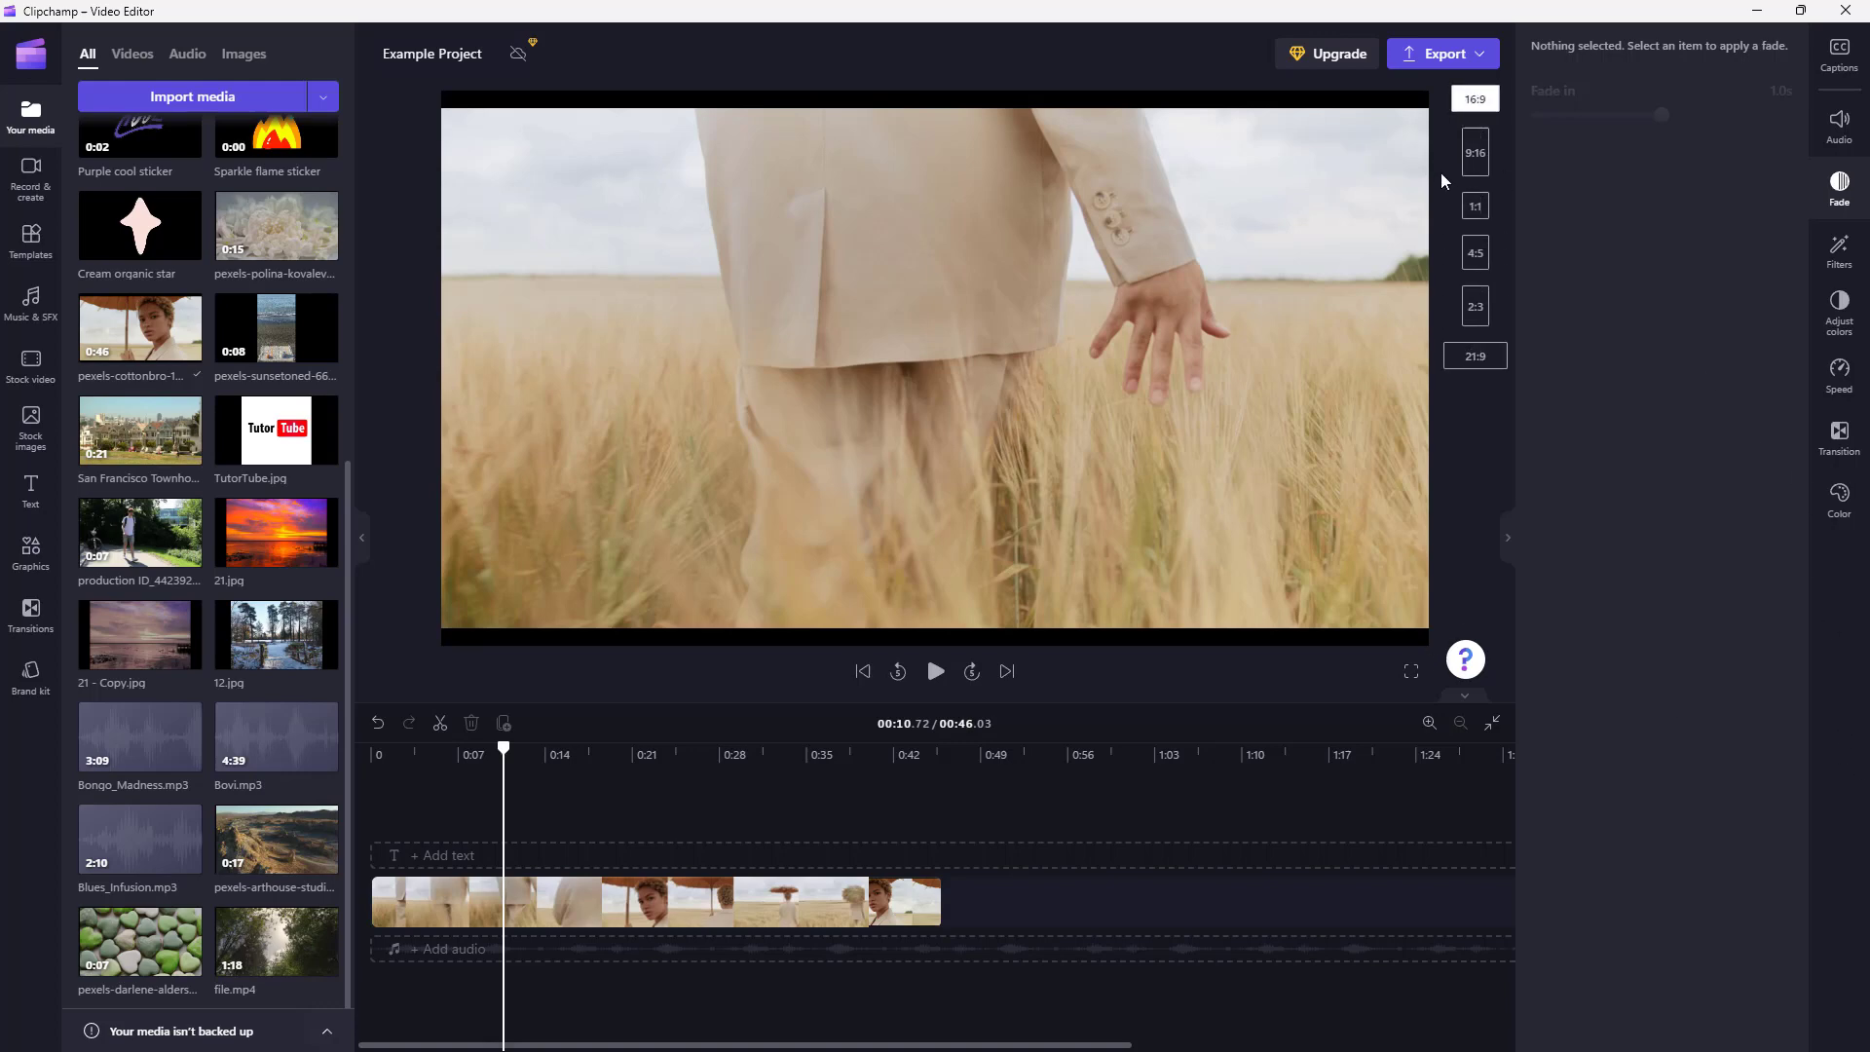
click(1474, 152)
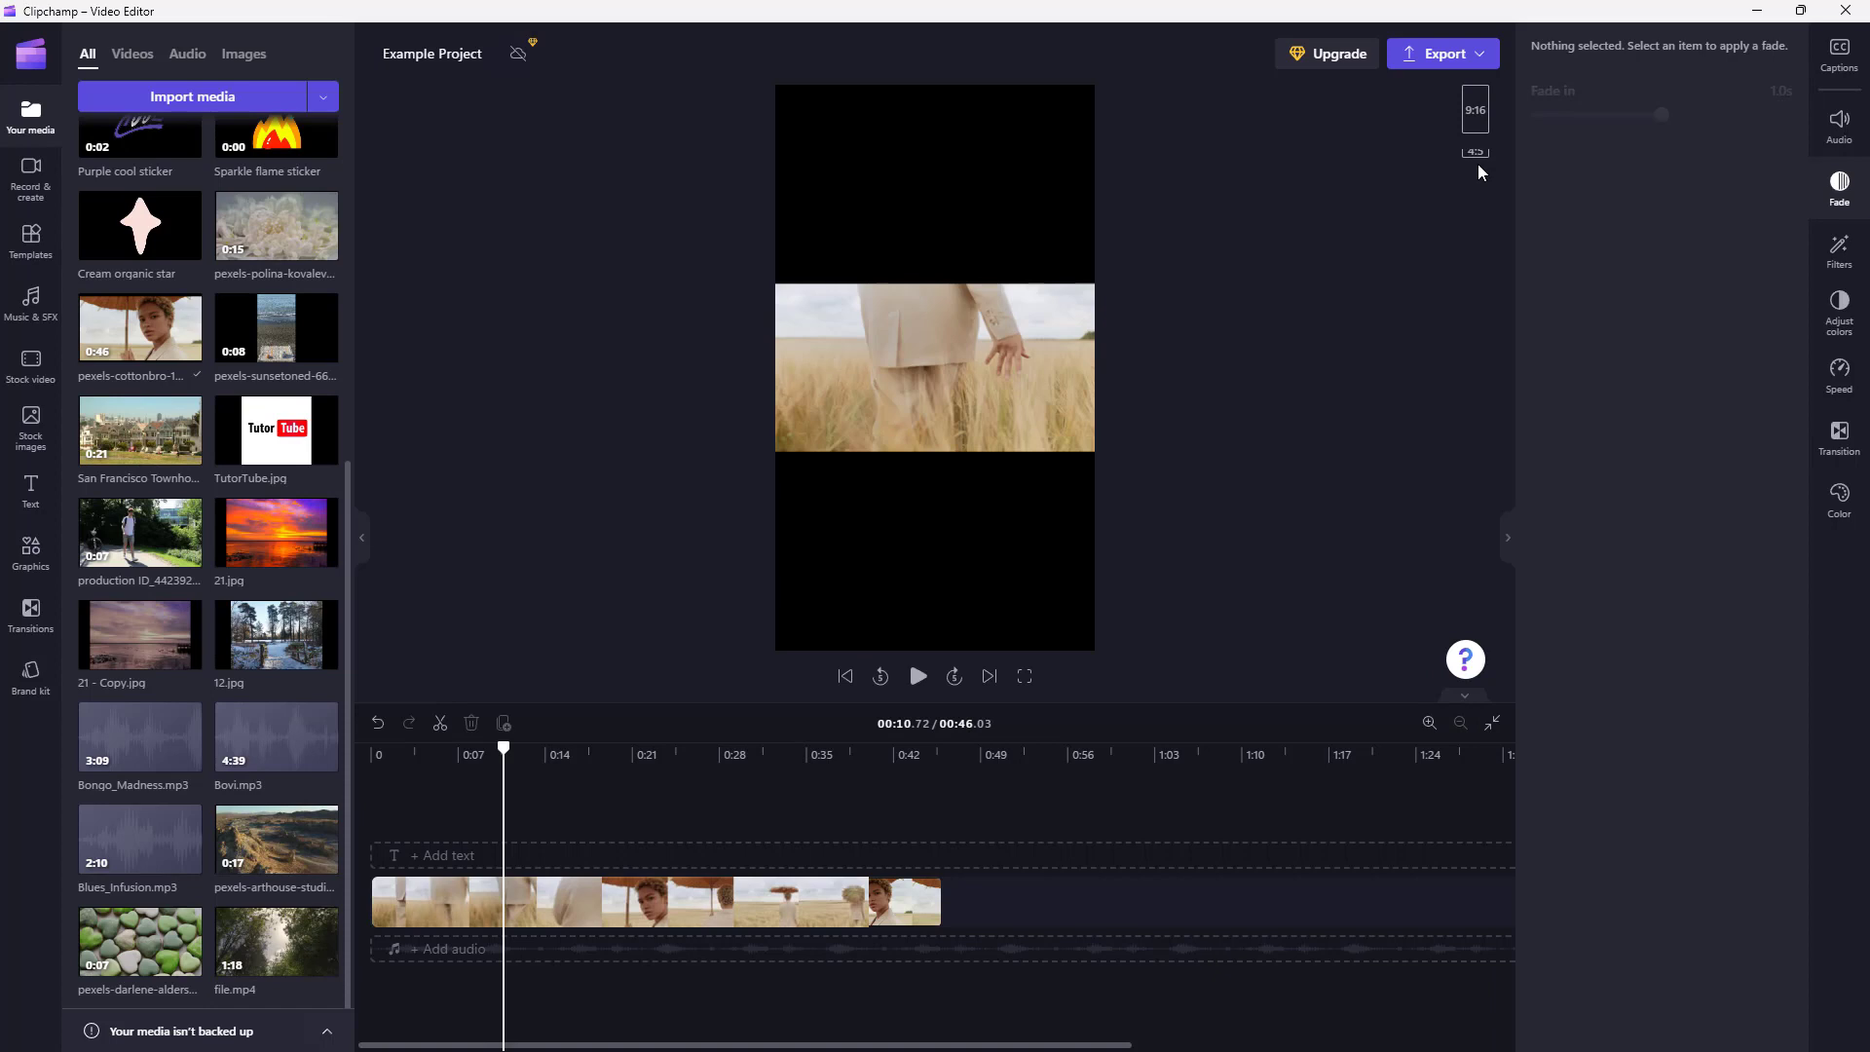
click(656, 901)
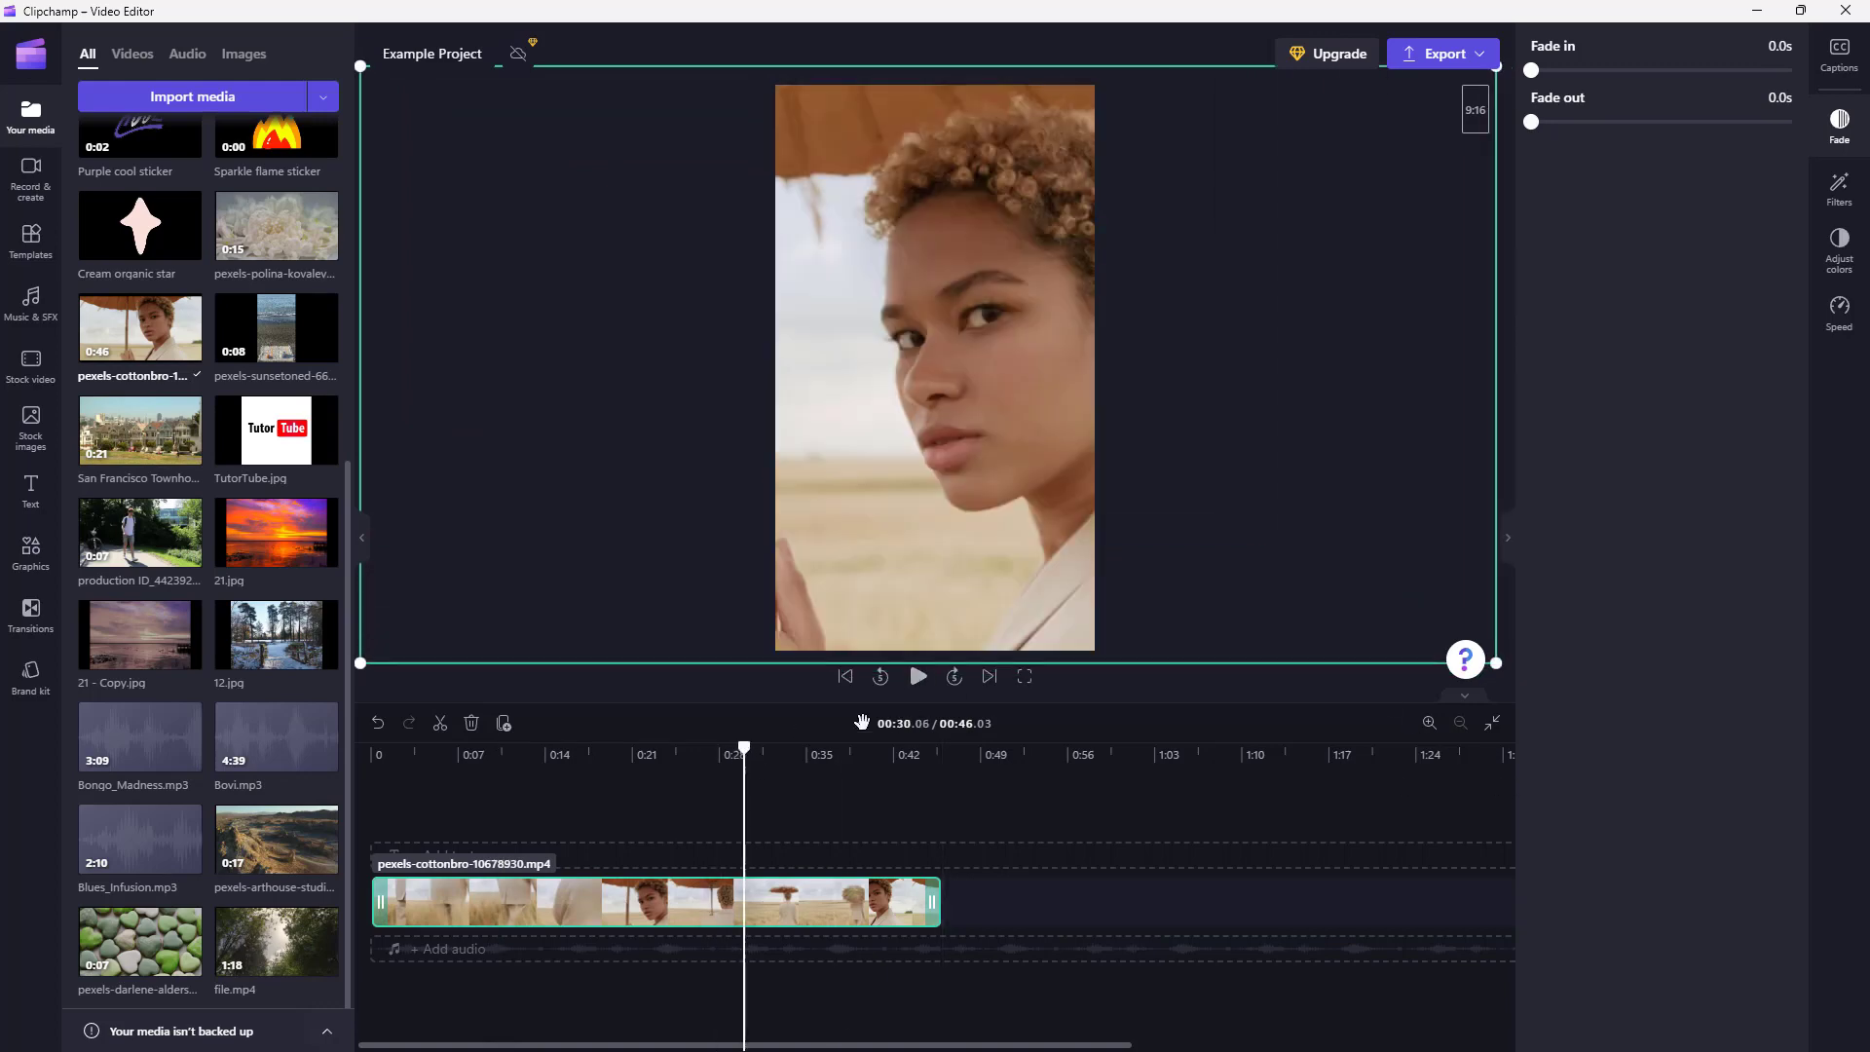
Step: Play and pause the portrait preview, move the playhead to about 0:20, then pick 1:1
click(918, 676)
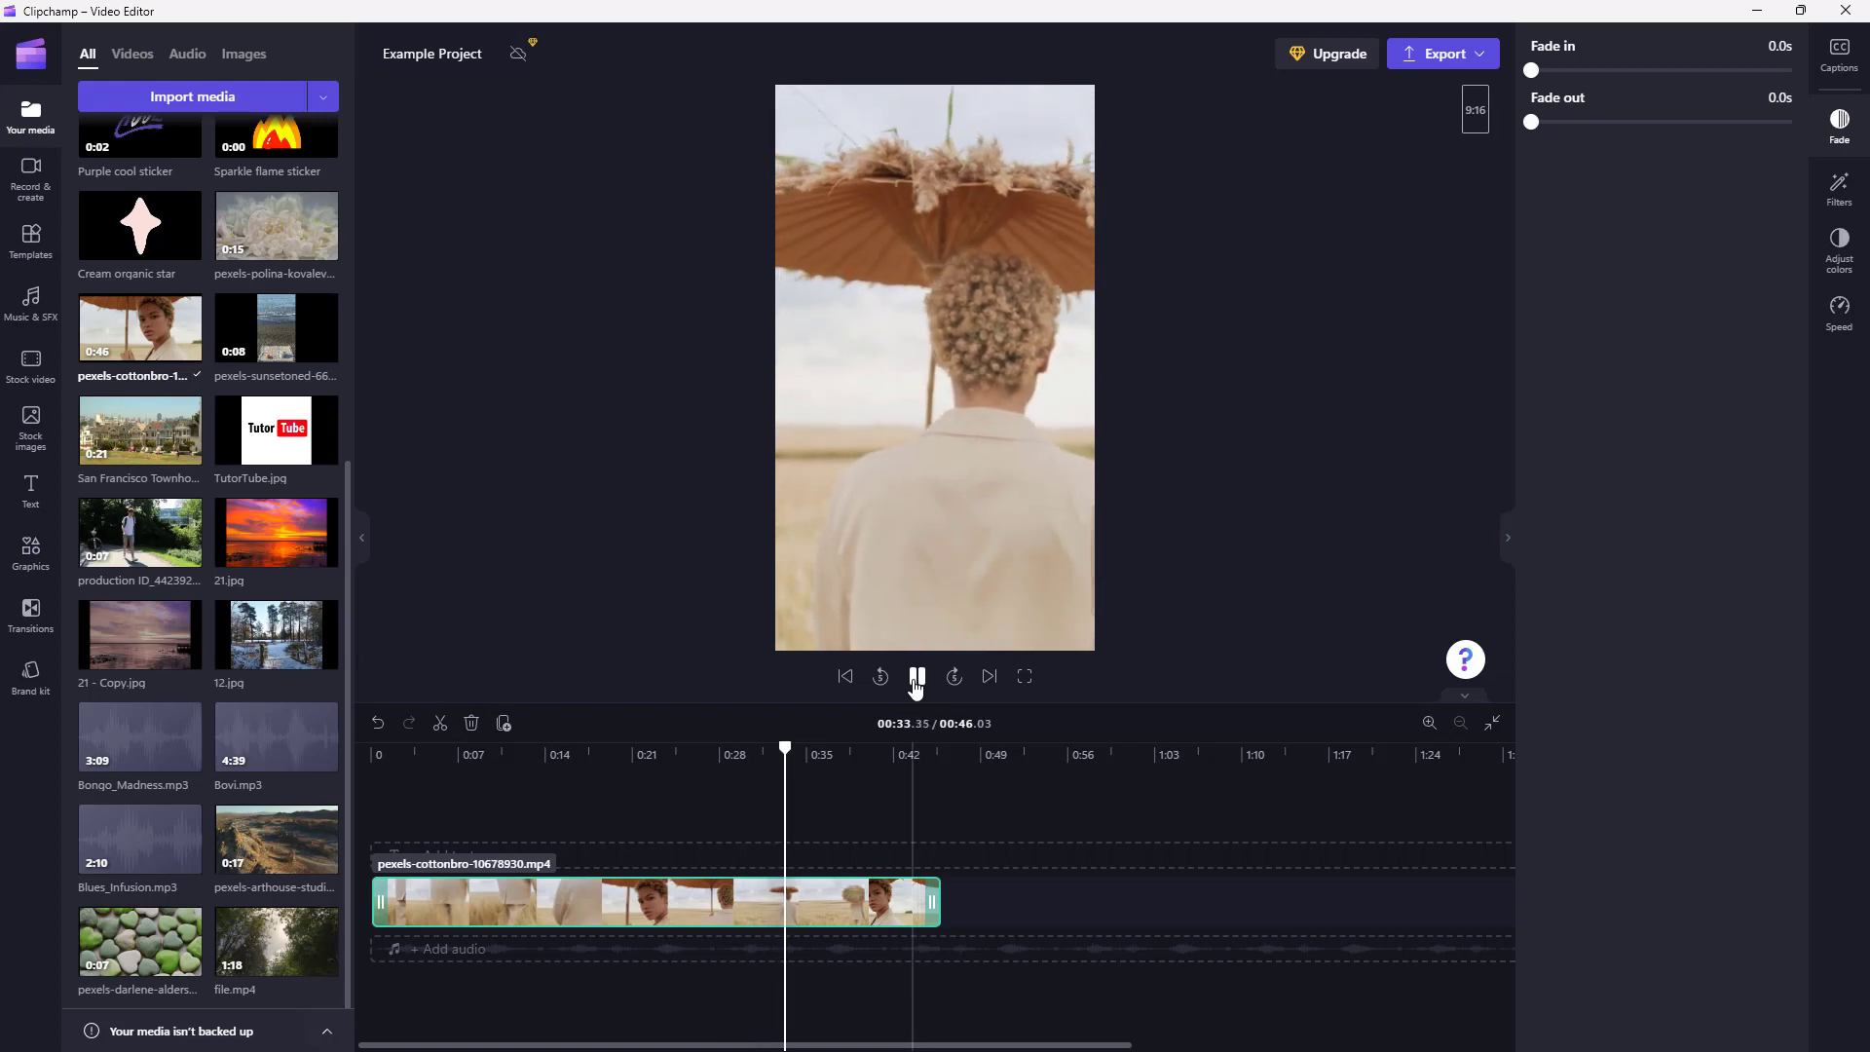
click(916, 676)
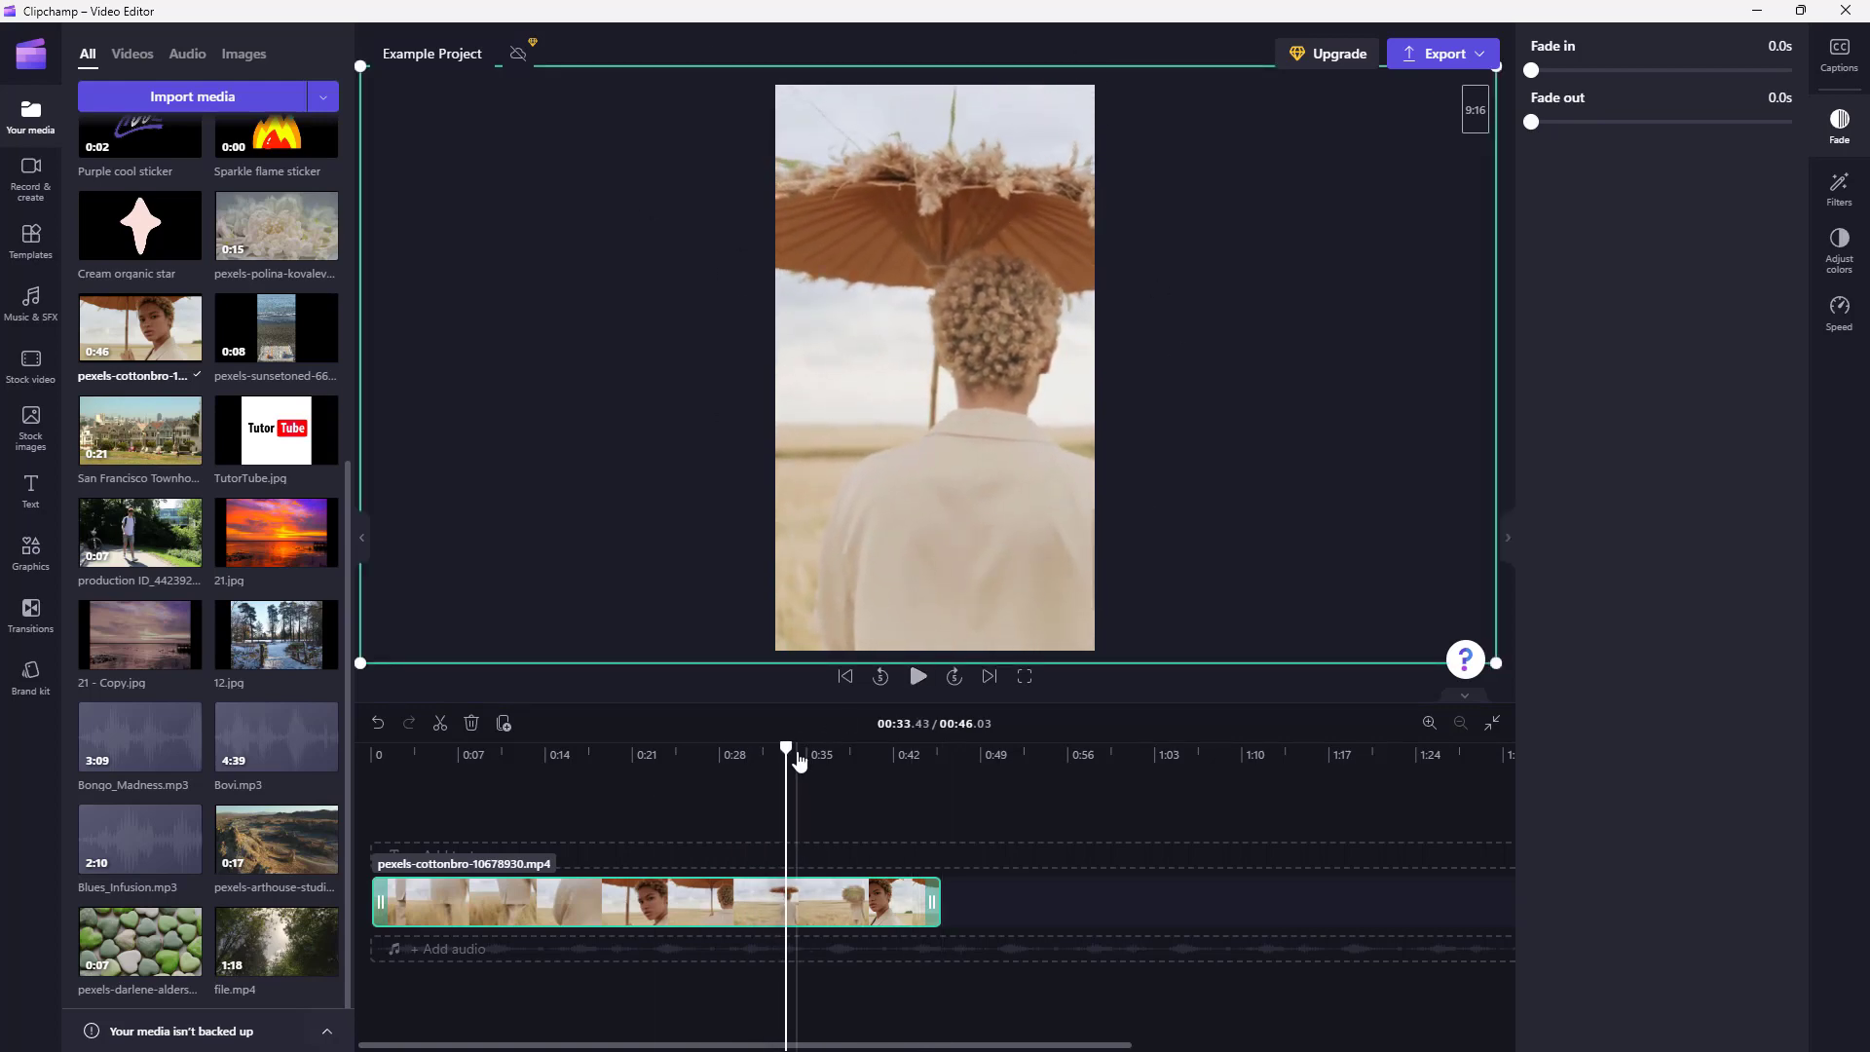
click(619, 755)
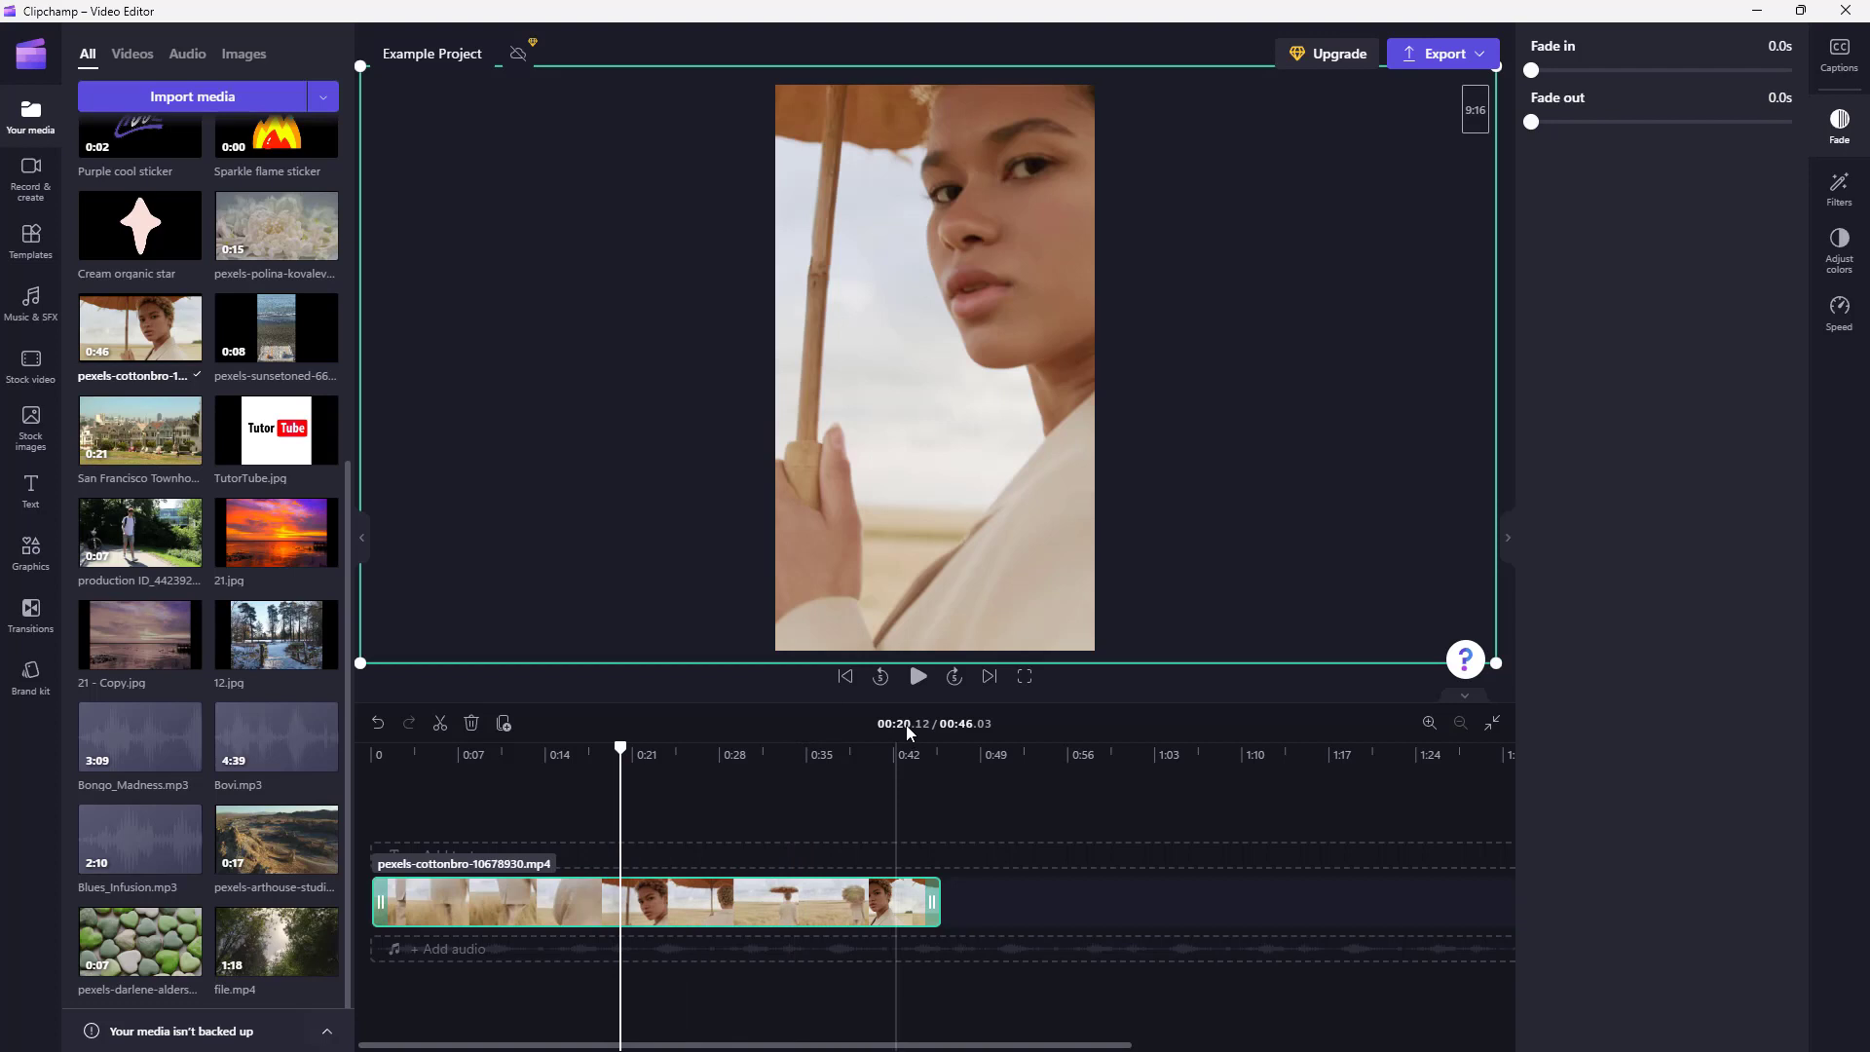
click(917, 676)
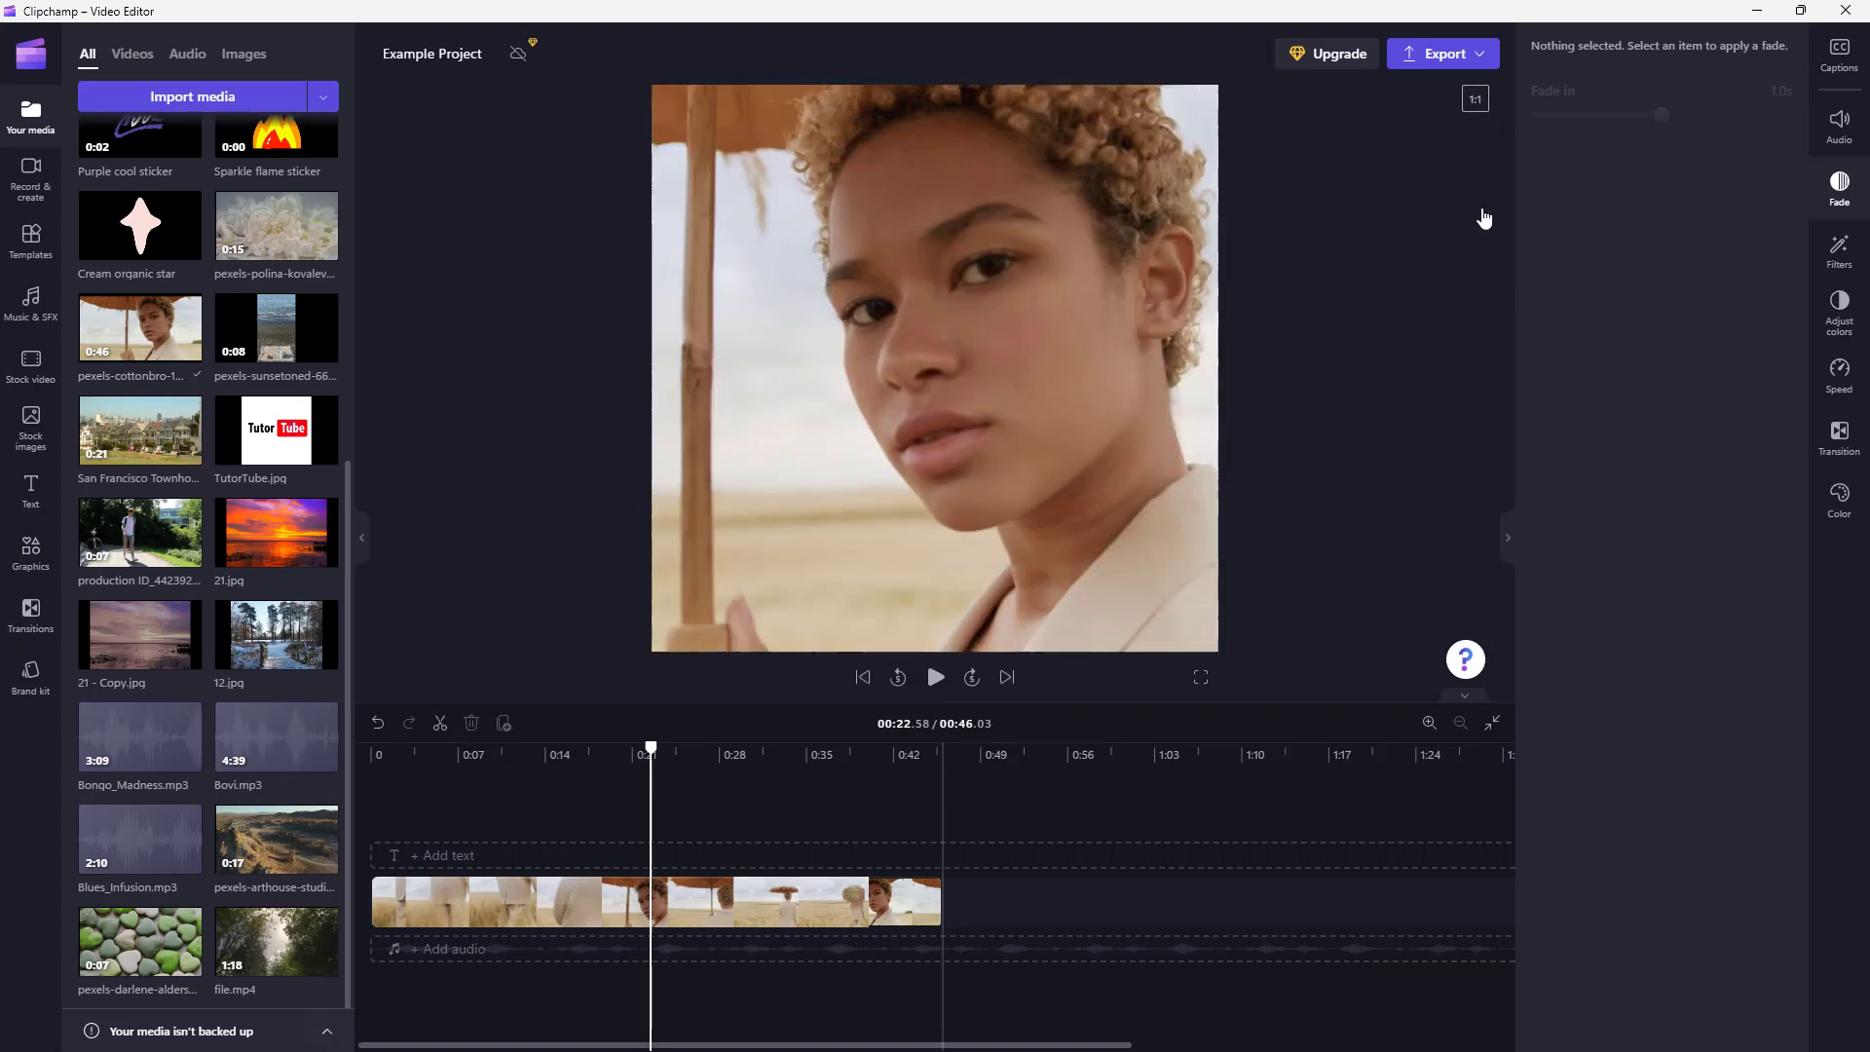
Step: Play and pause the square preview, then show the aspect ratio choices again
click(936, 678)
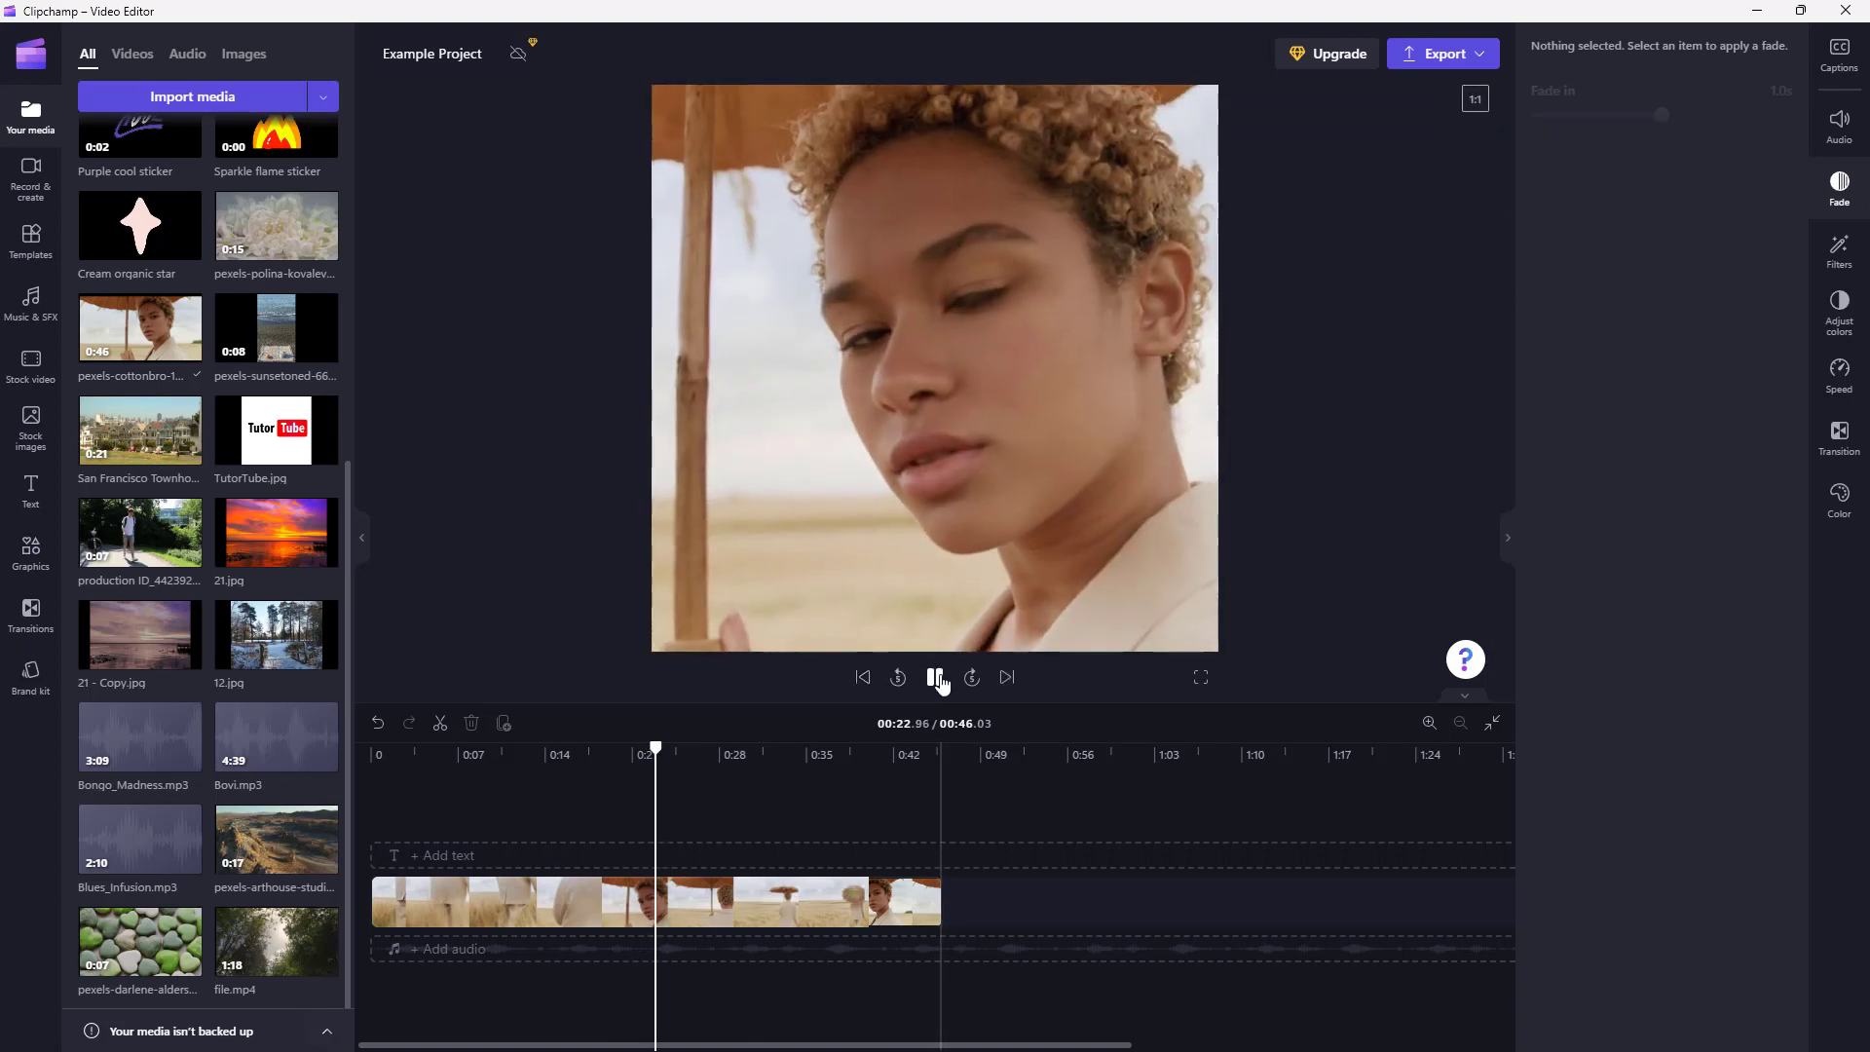
click(936, 678)
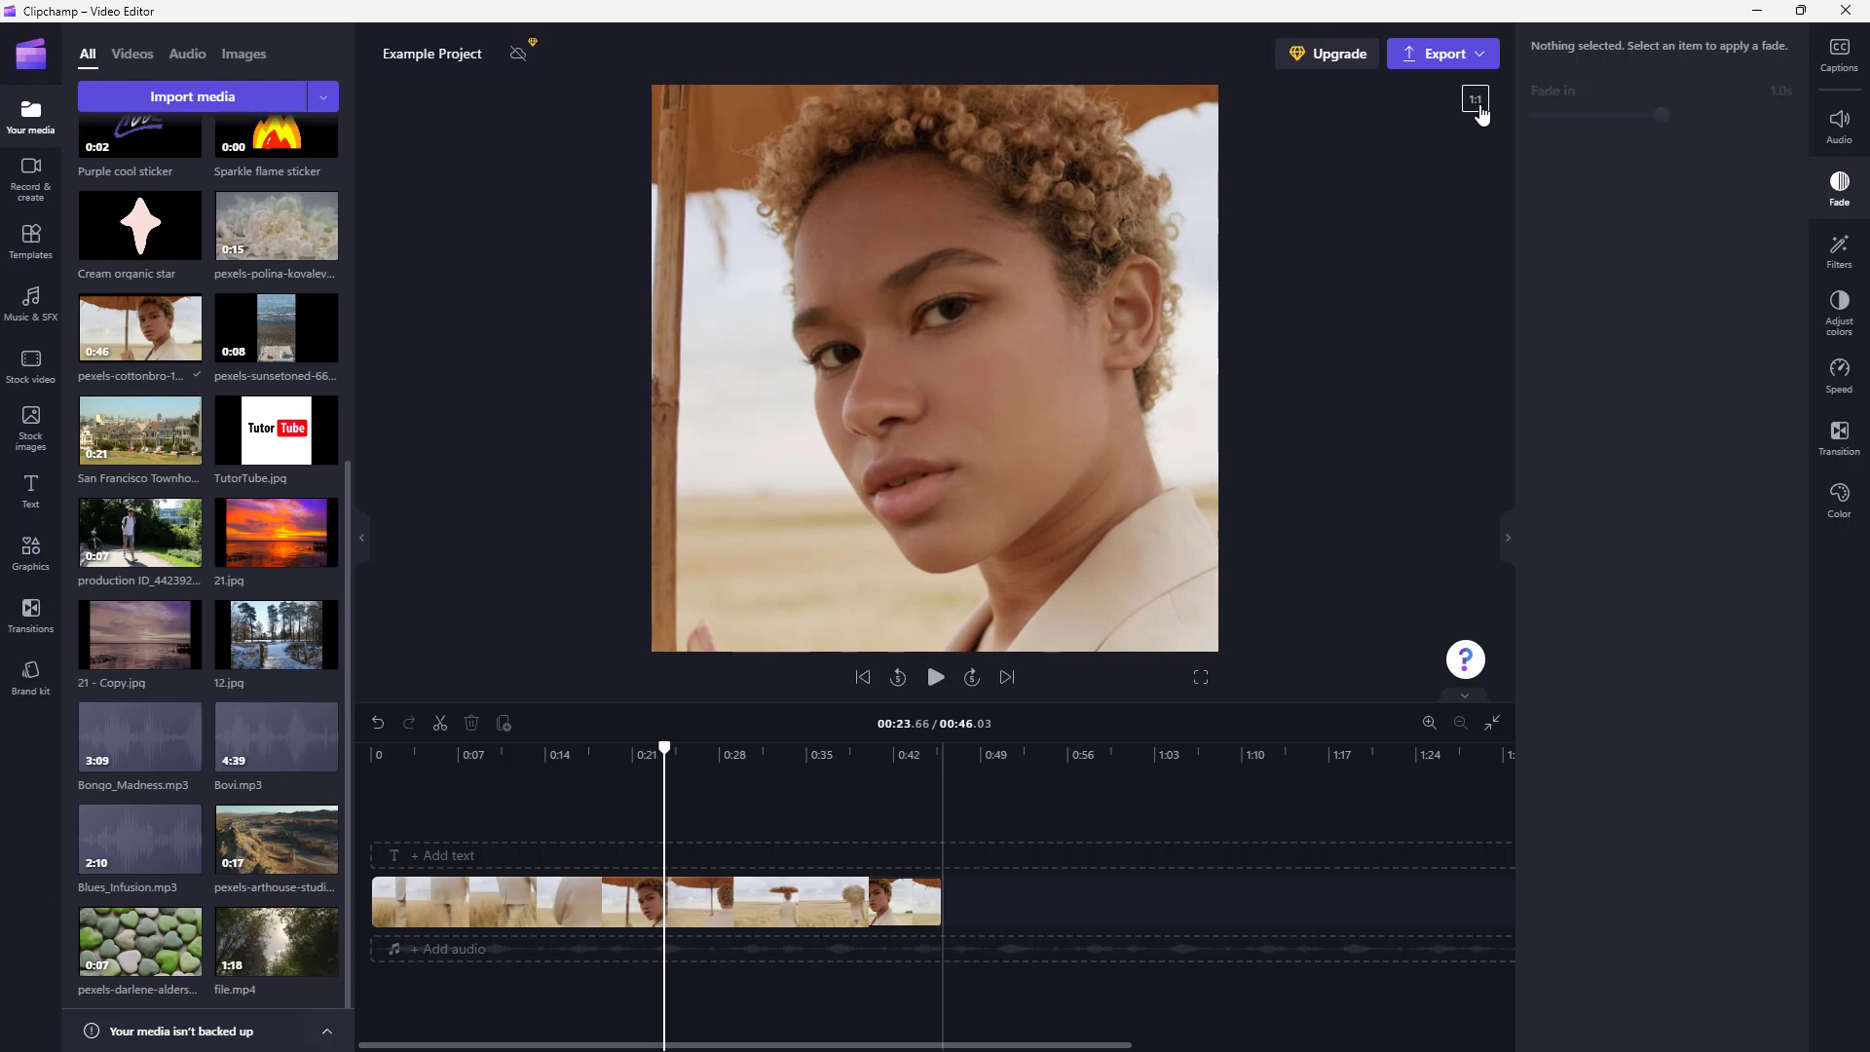
click(1476, 98)
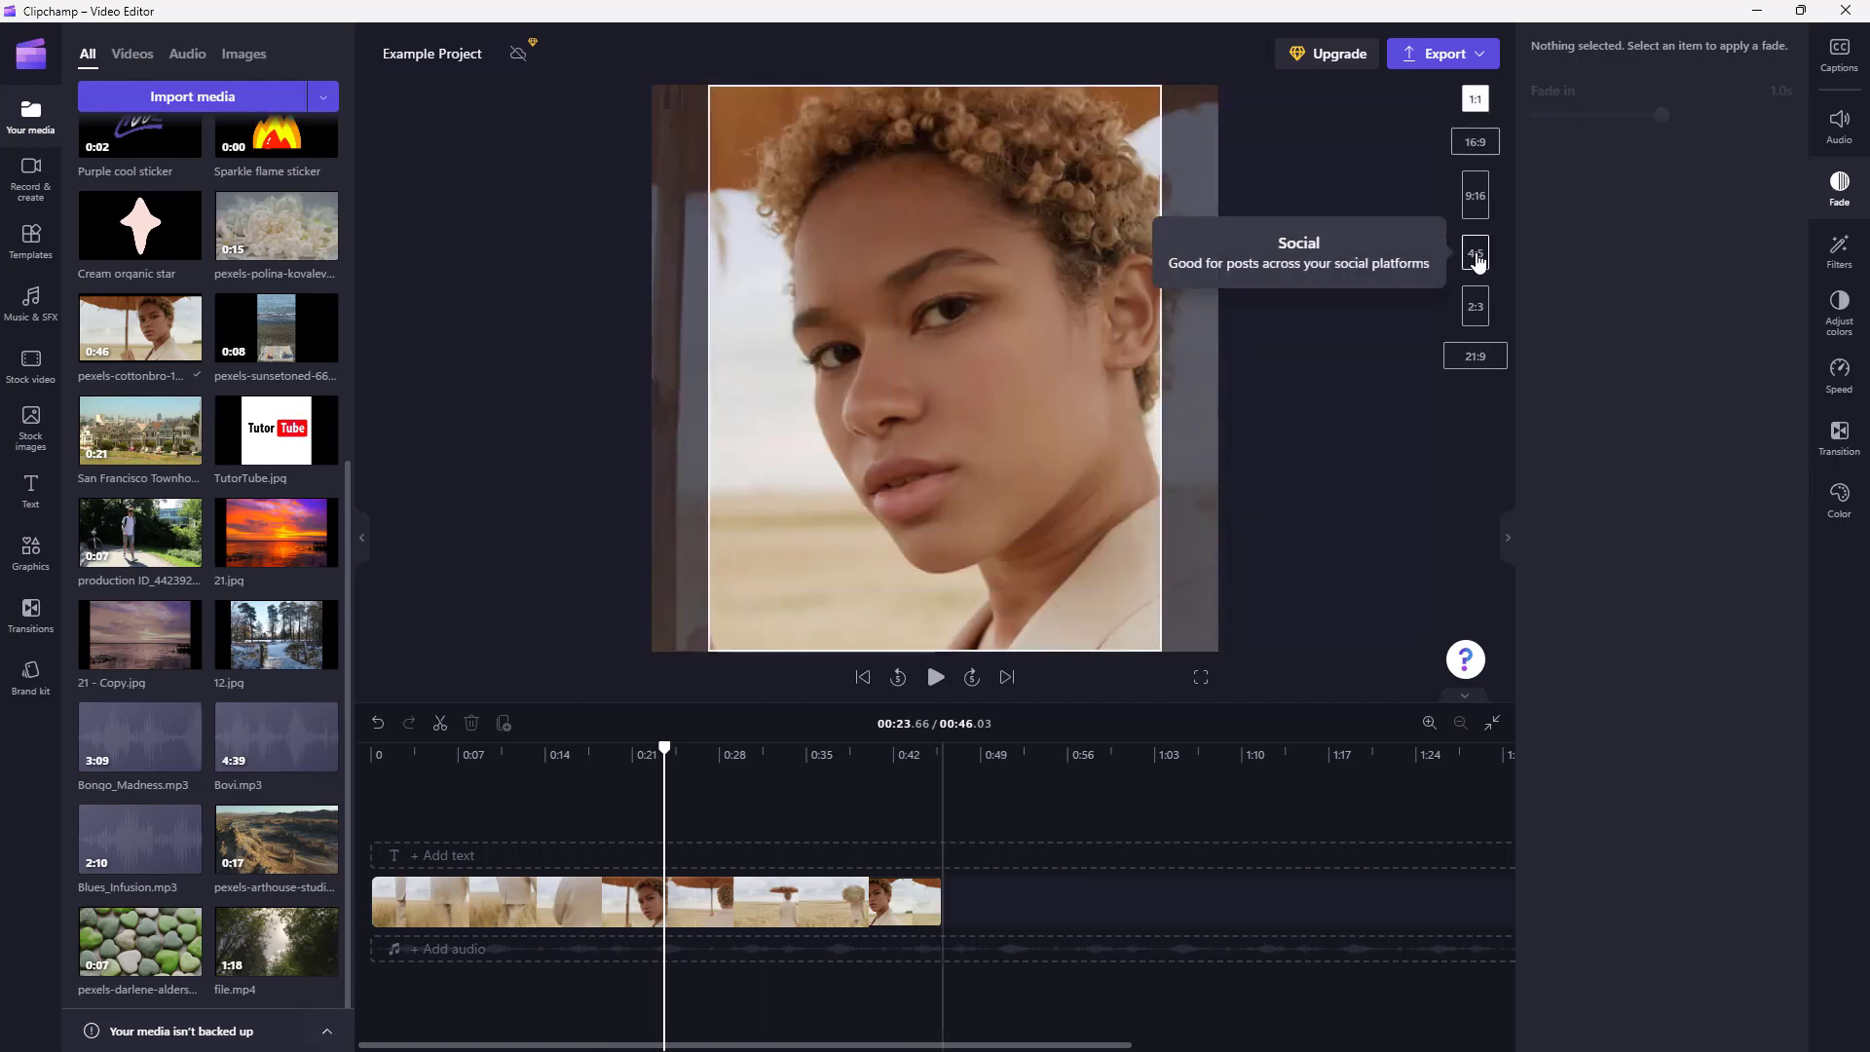
mouse_move(1474, 307)
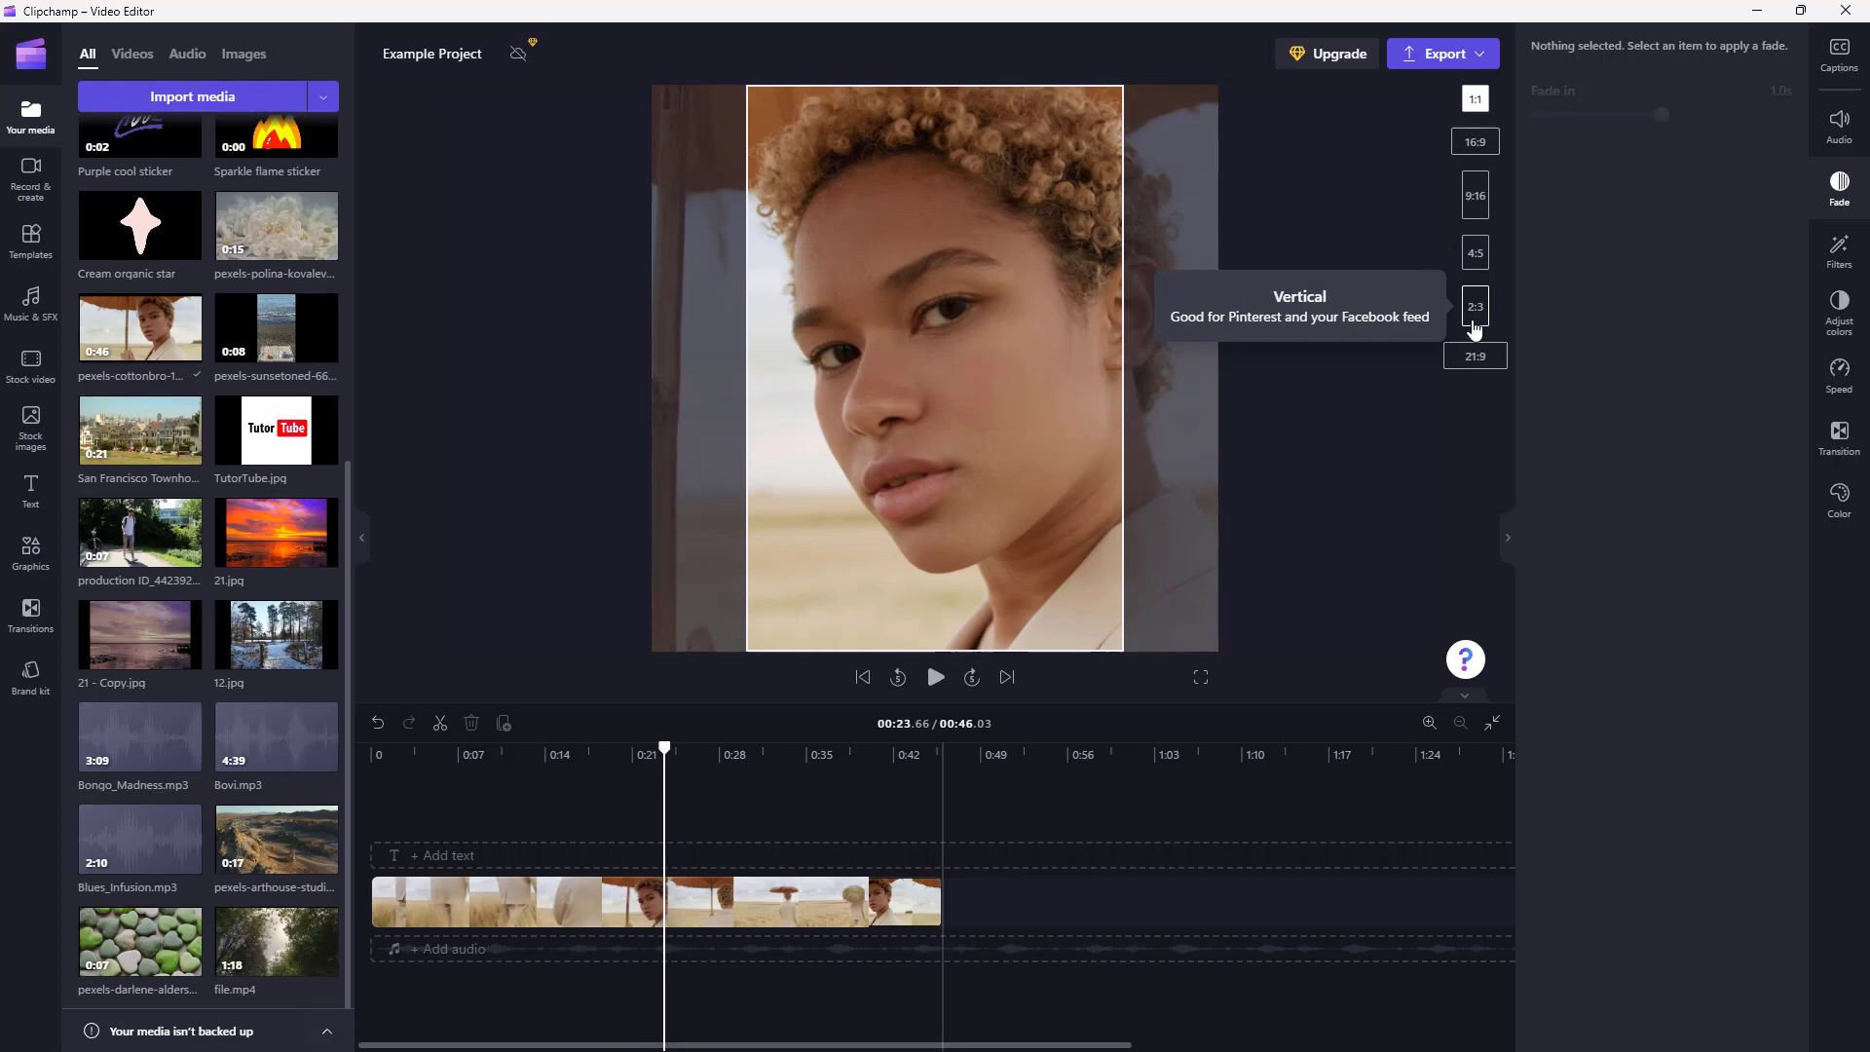
Step: Choose the 21:9 cinematic ratio, select the clip, then clear the selection
click(1476, 356)
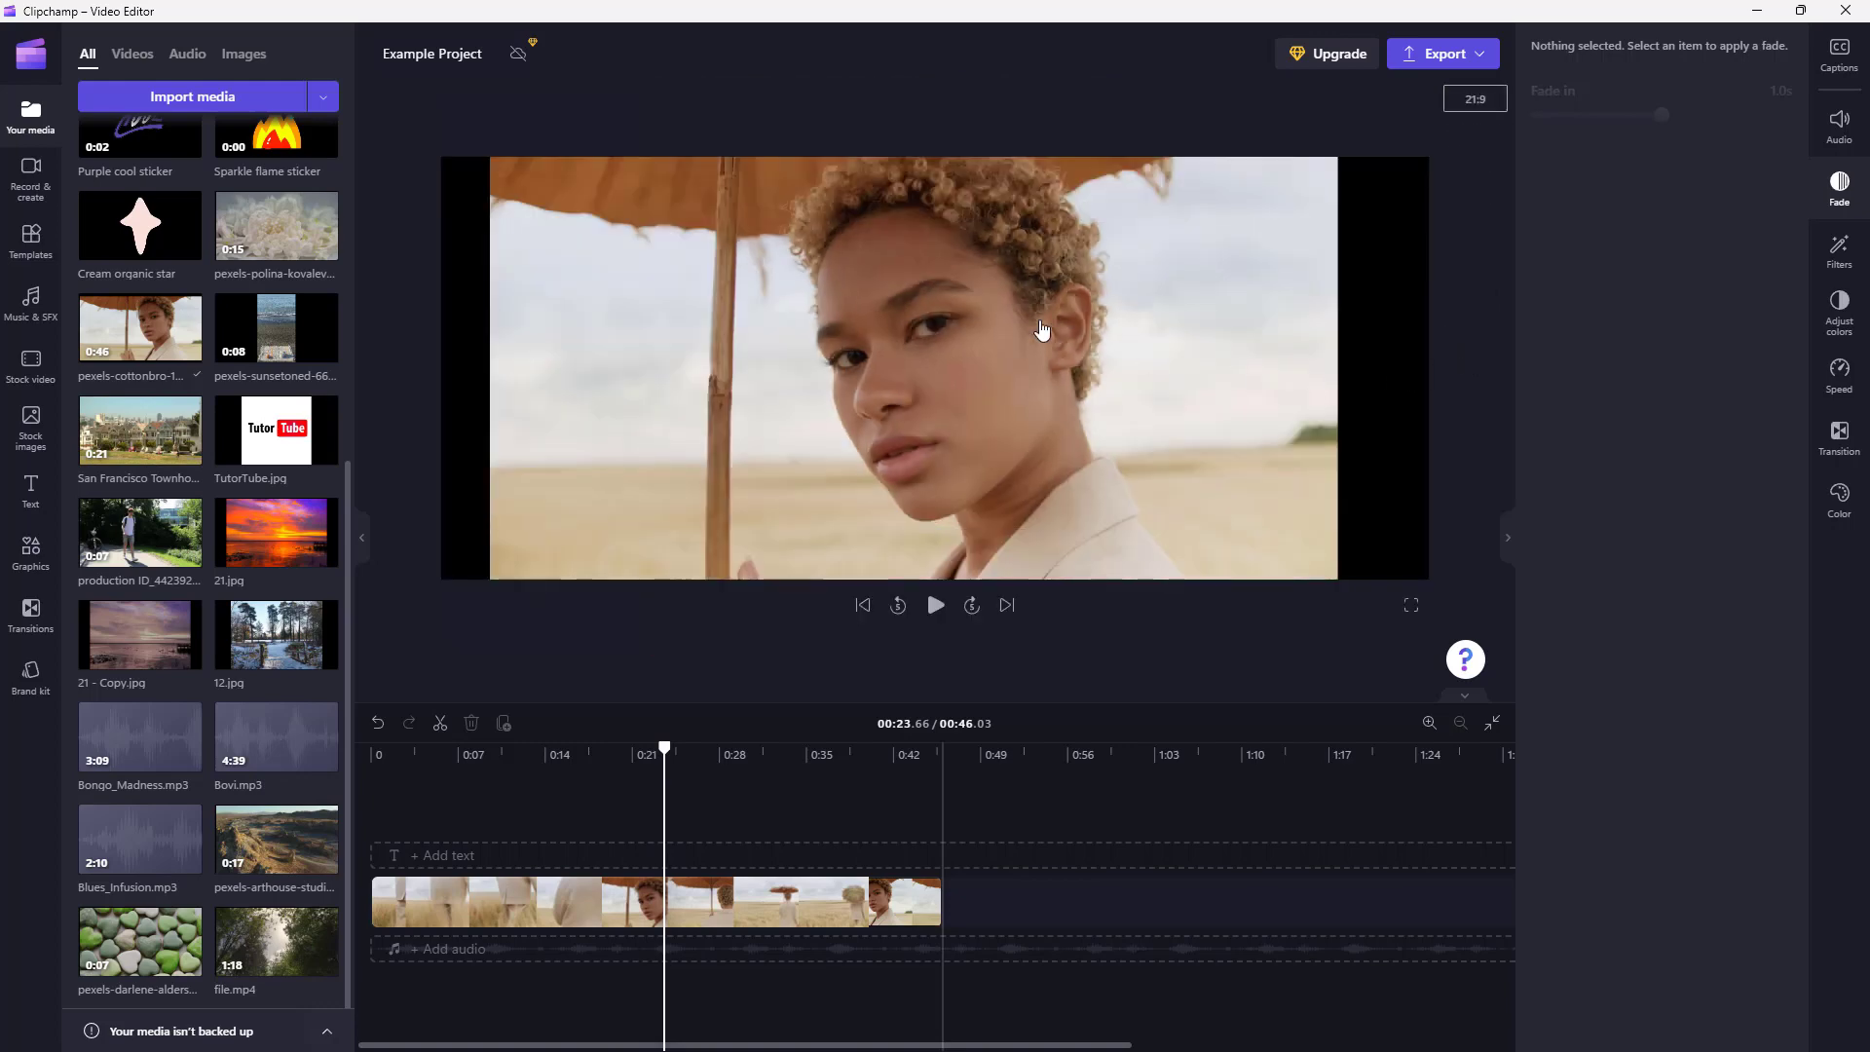
click(656, 902)
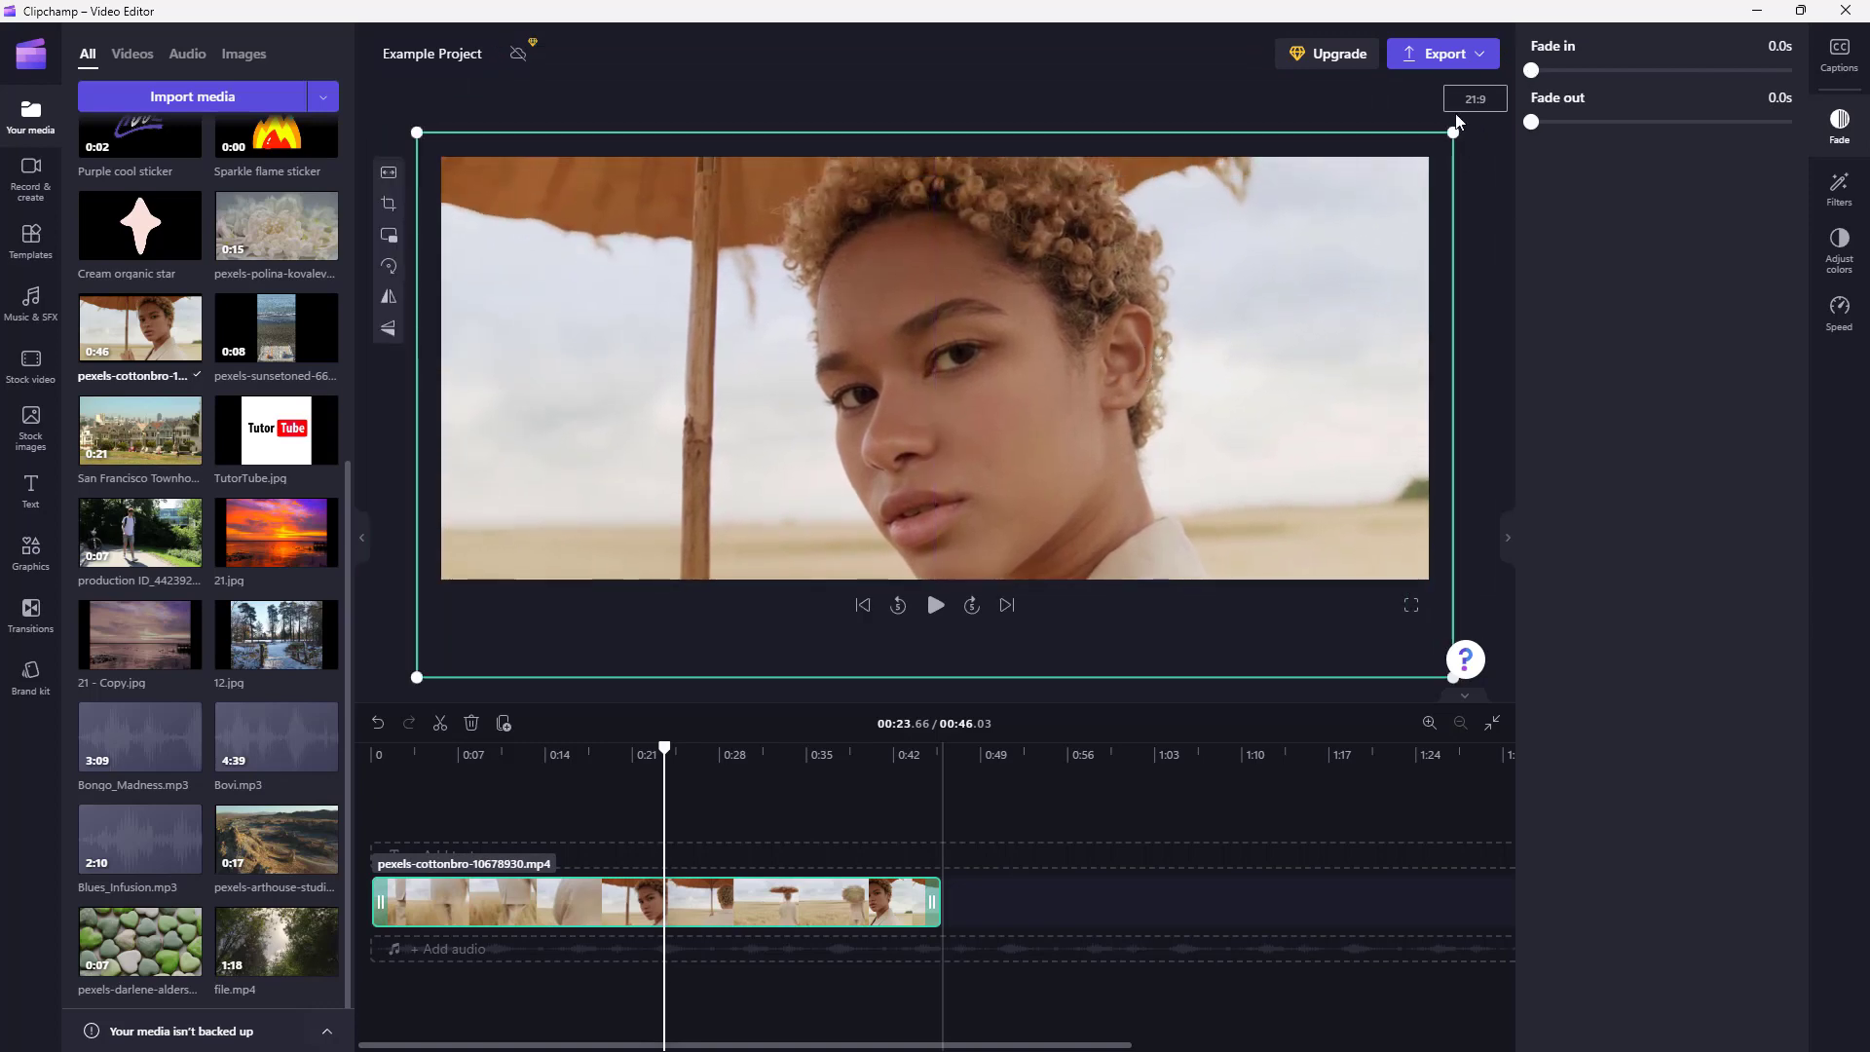
click(1474, 97)
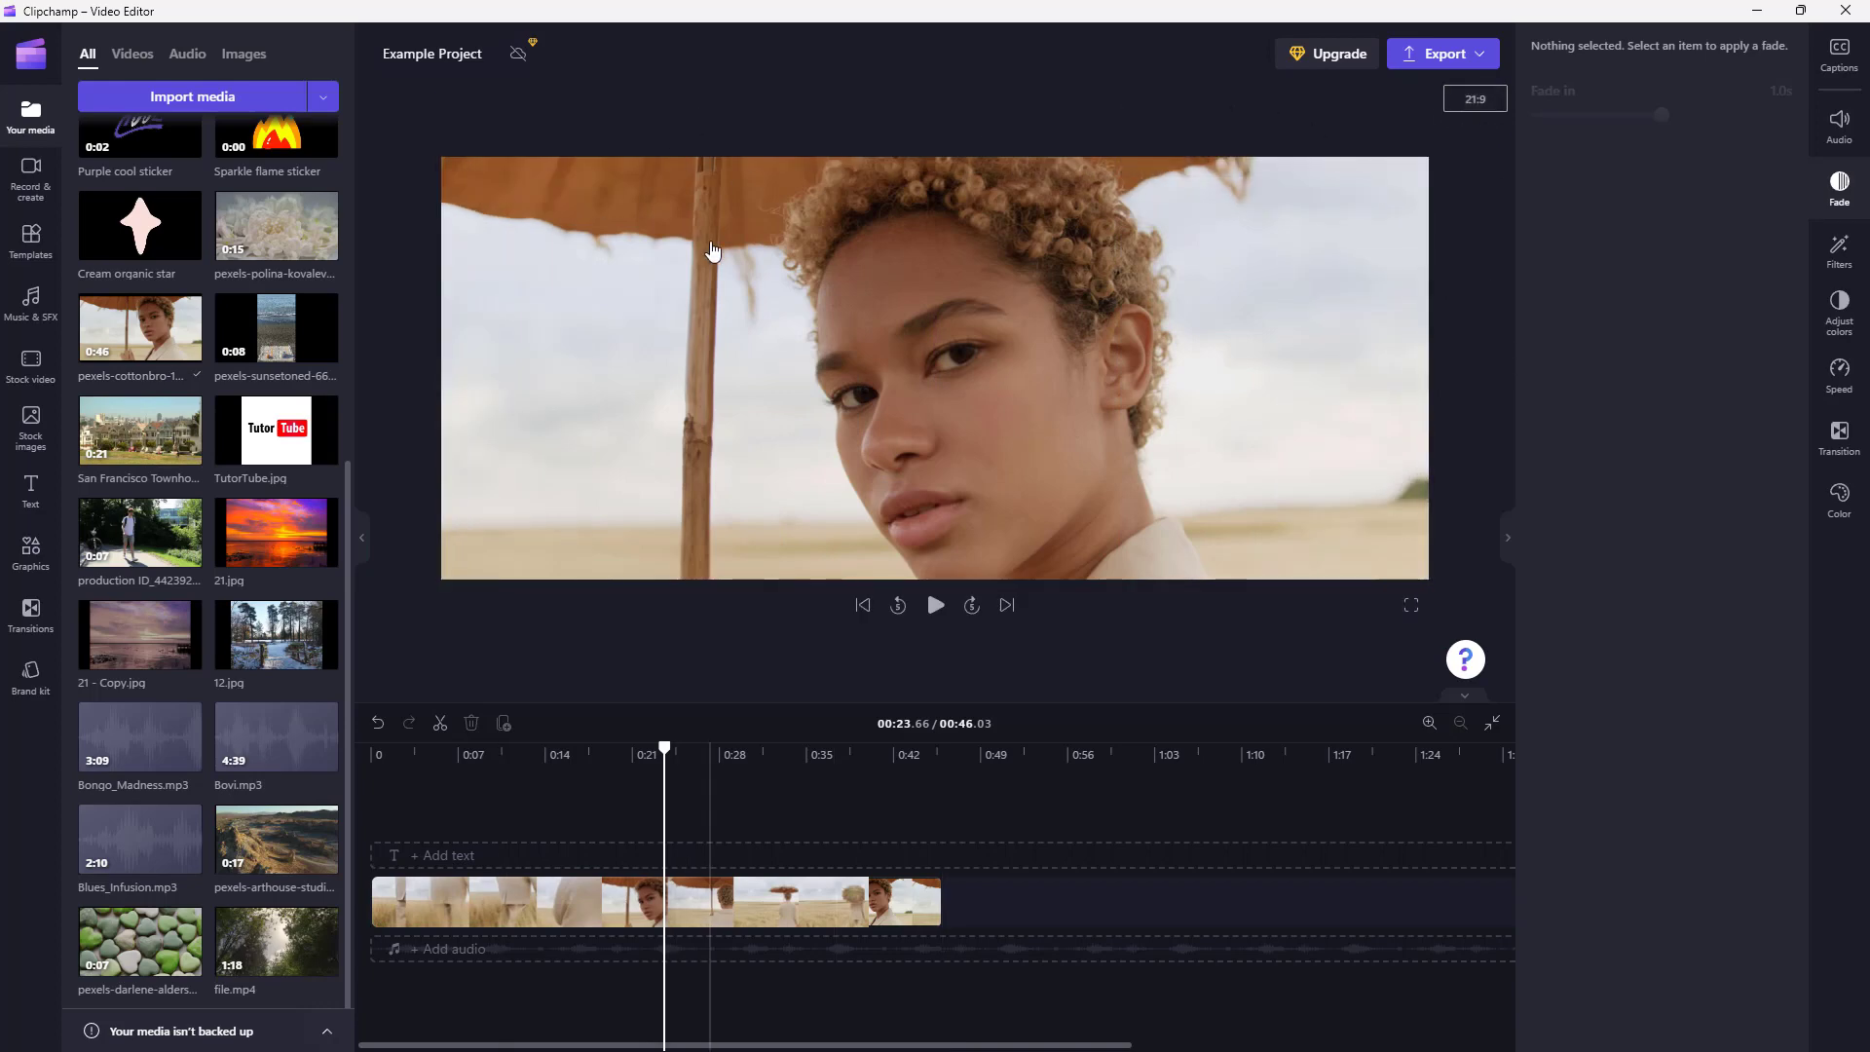
mouse_move(764, 245)
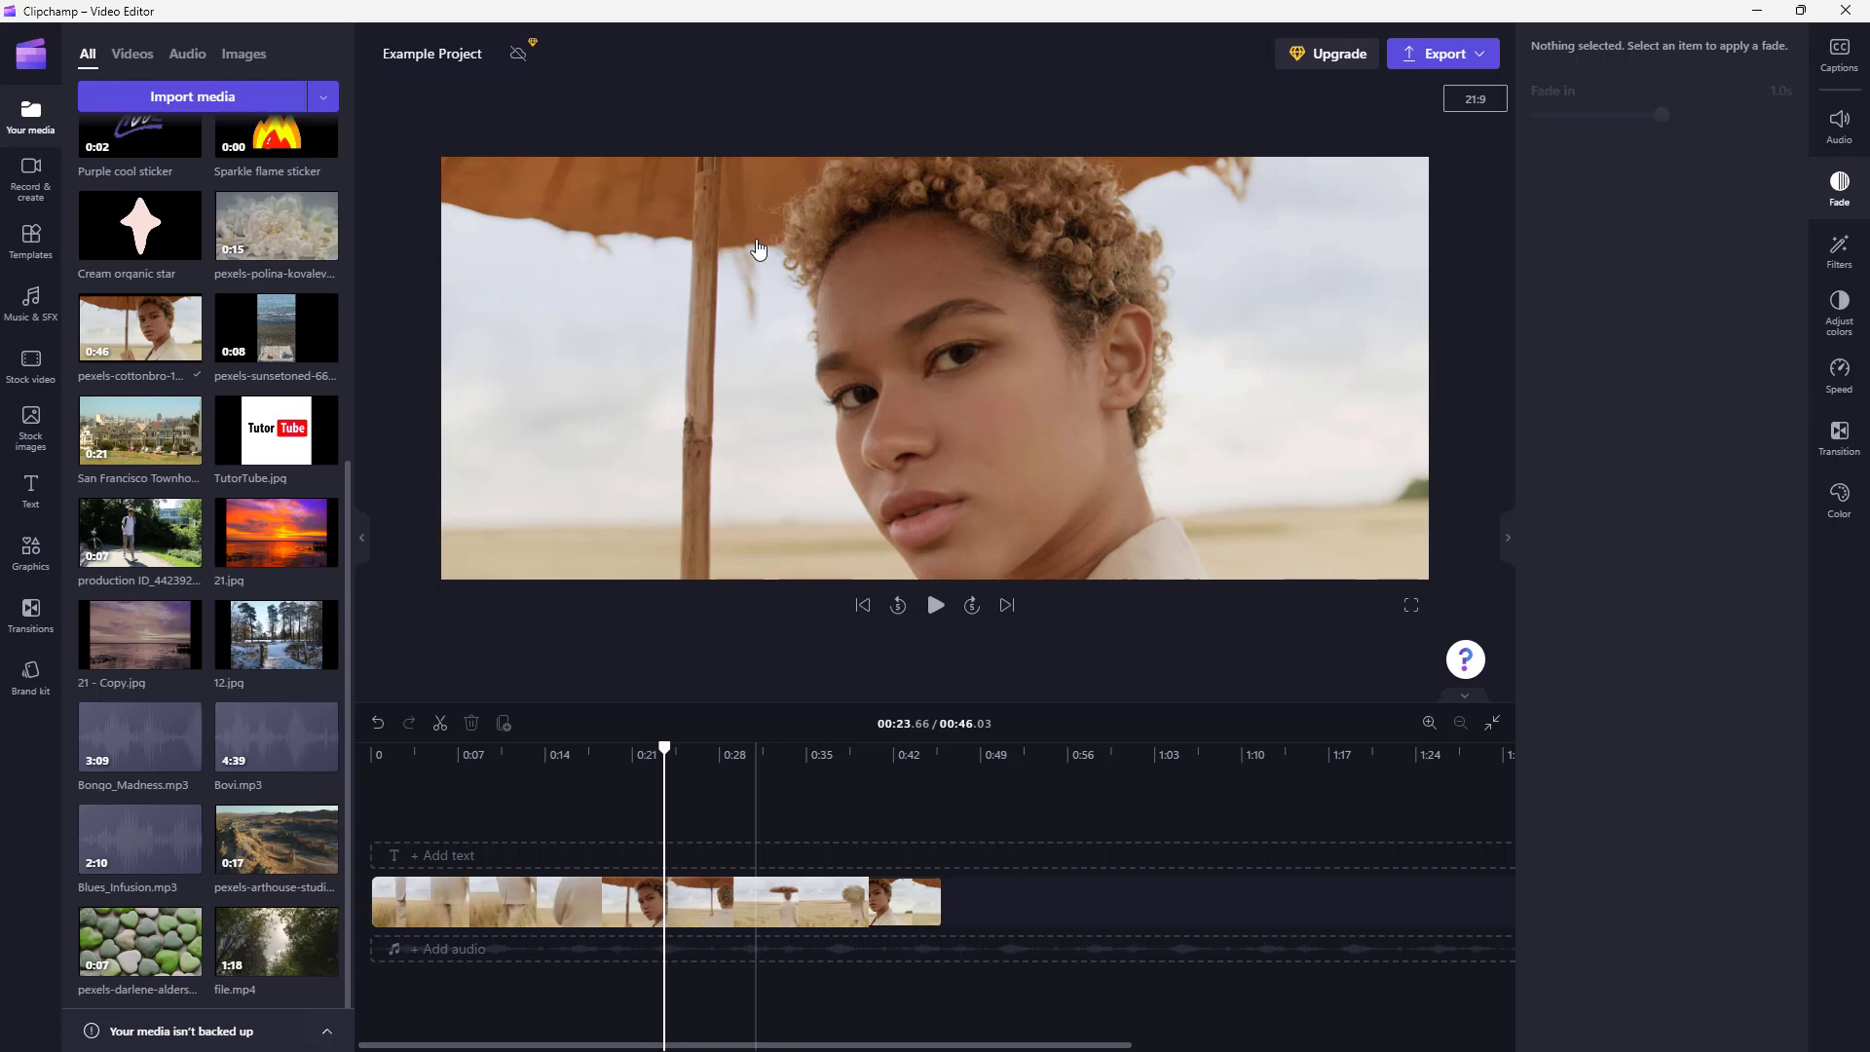
mouse_move(1372, 346)
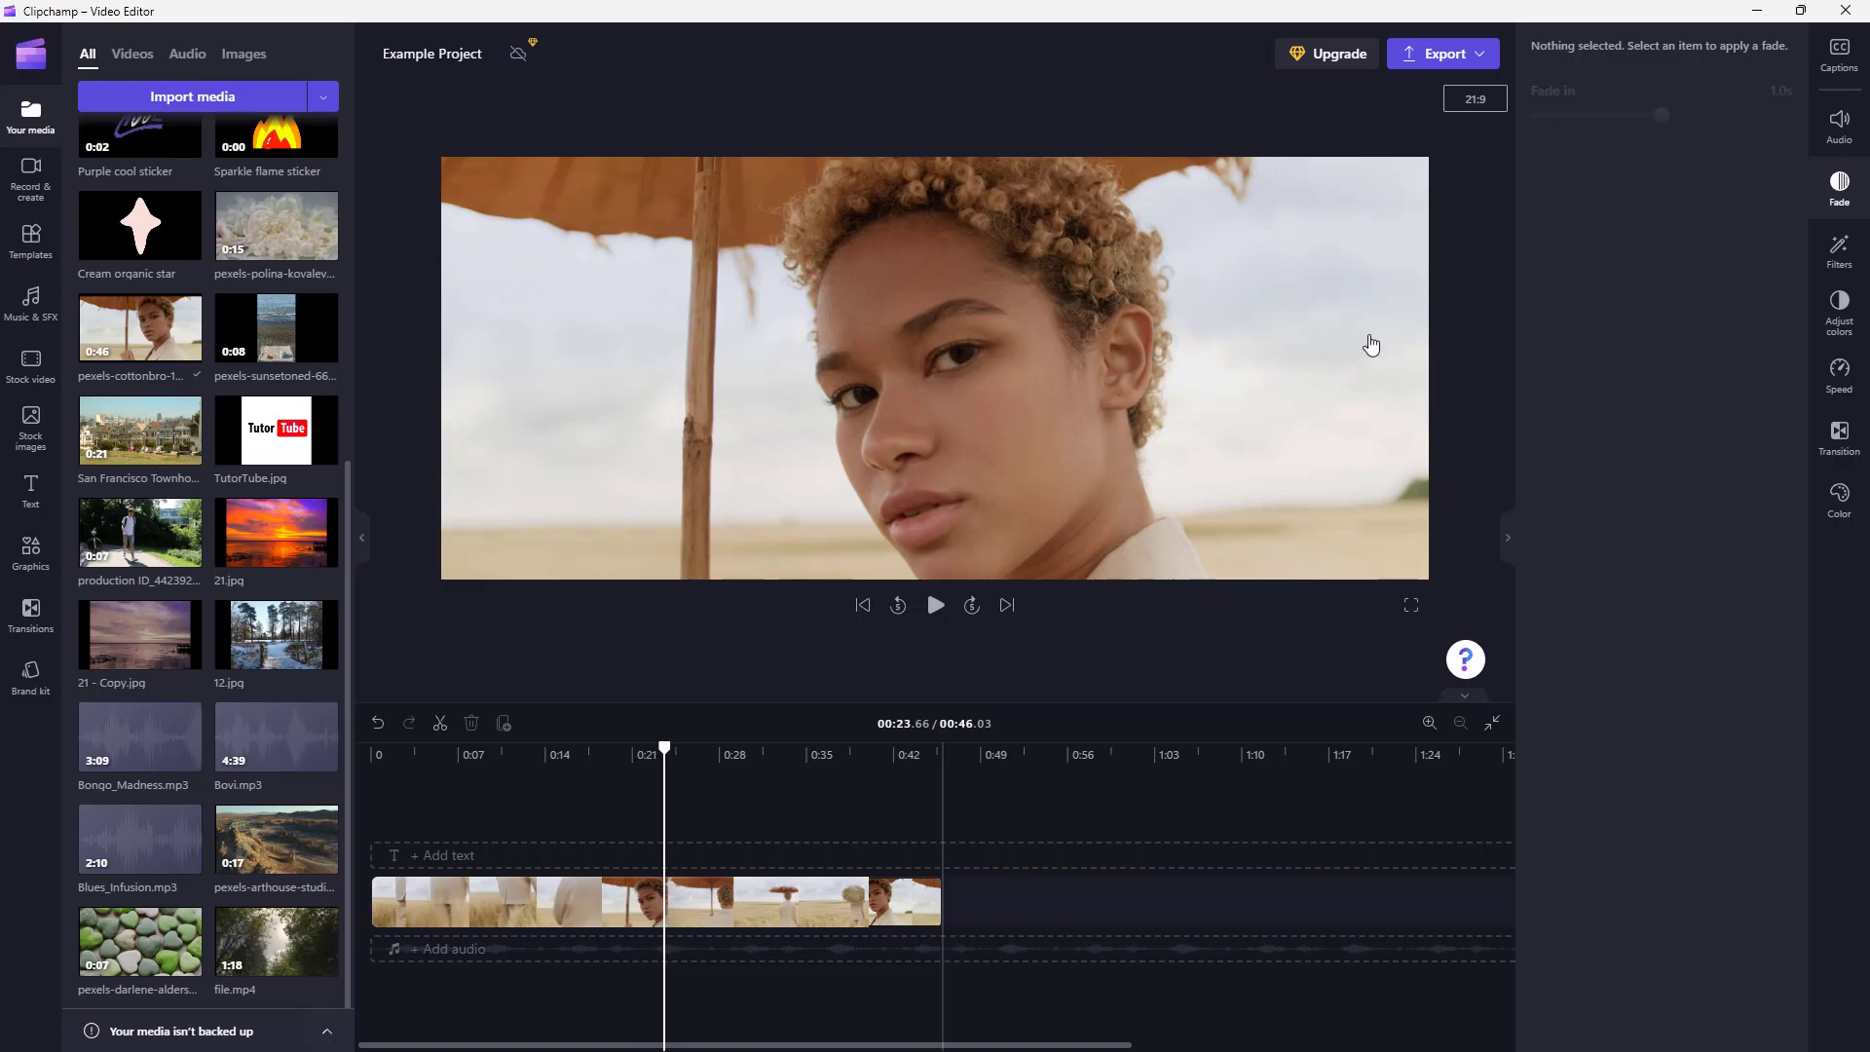